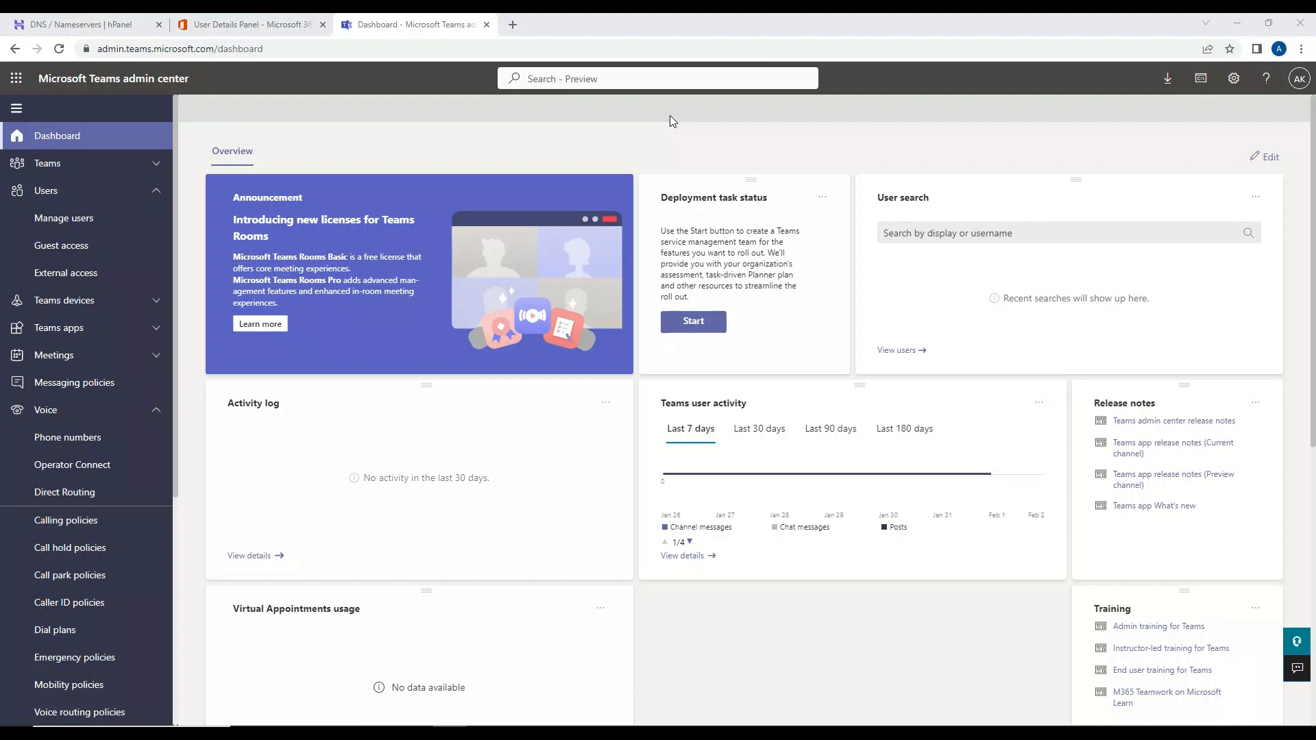
mouse_move(657, 187)
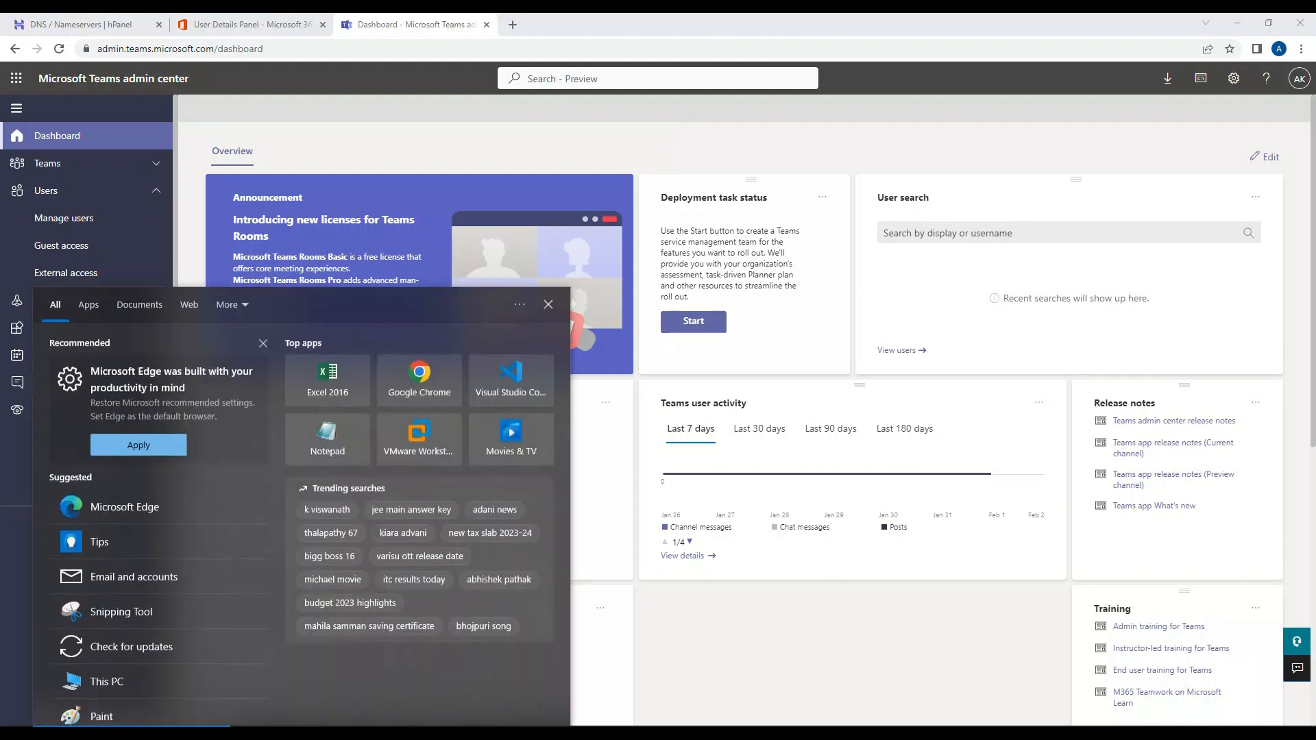
click(548, 304)
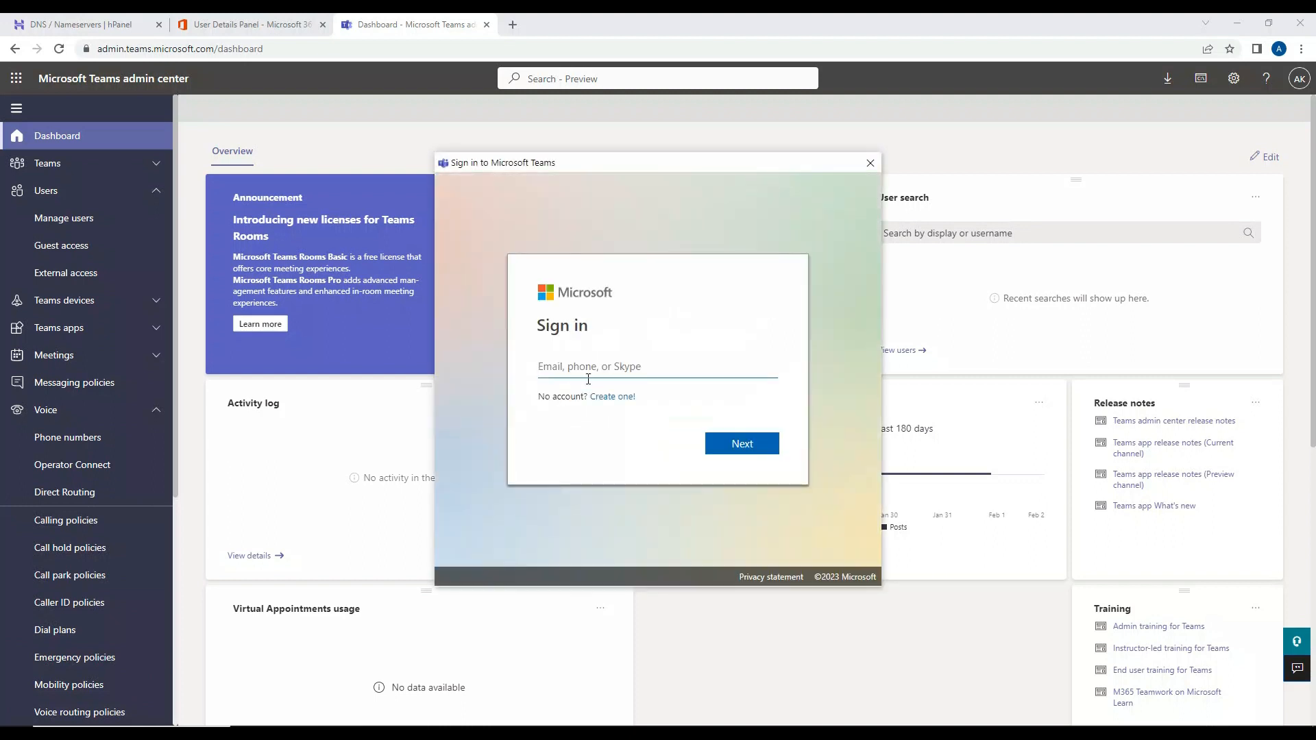
mouse_move(588, 367)
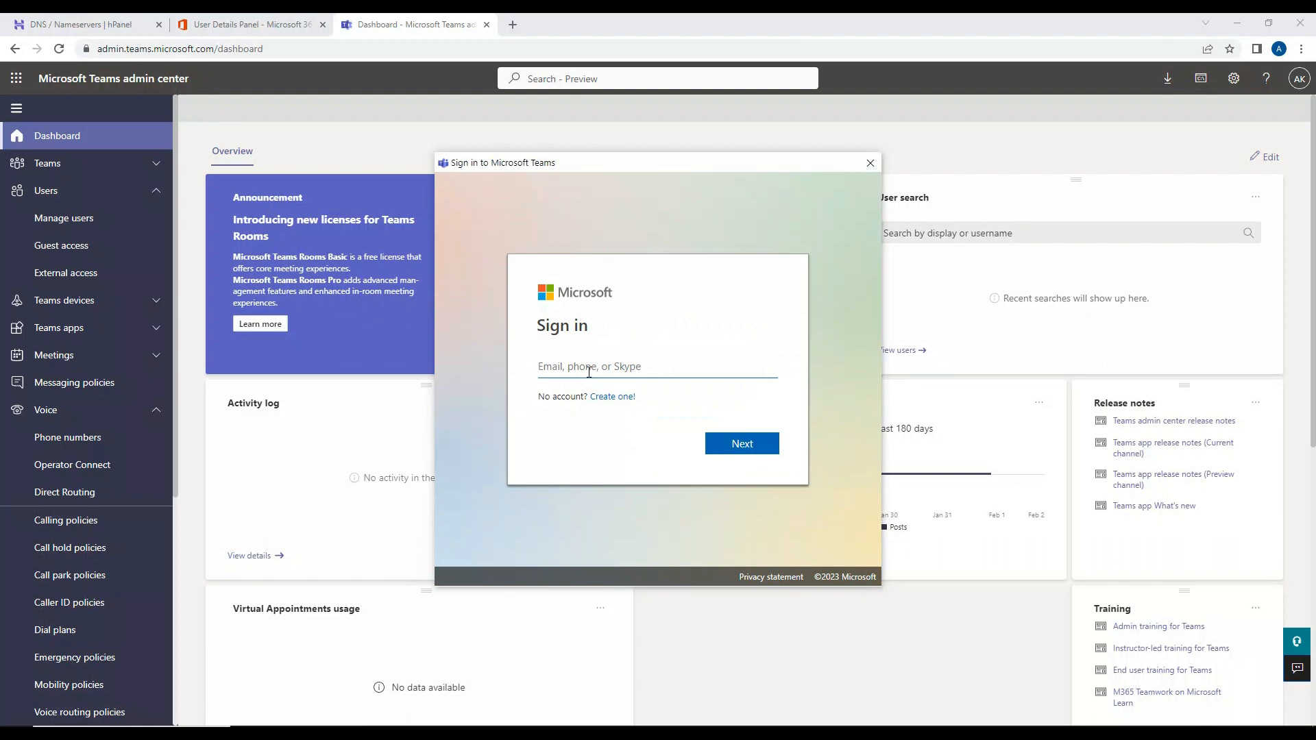
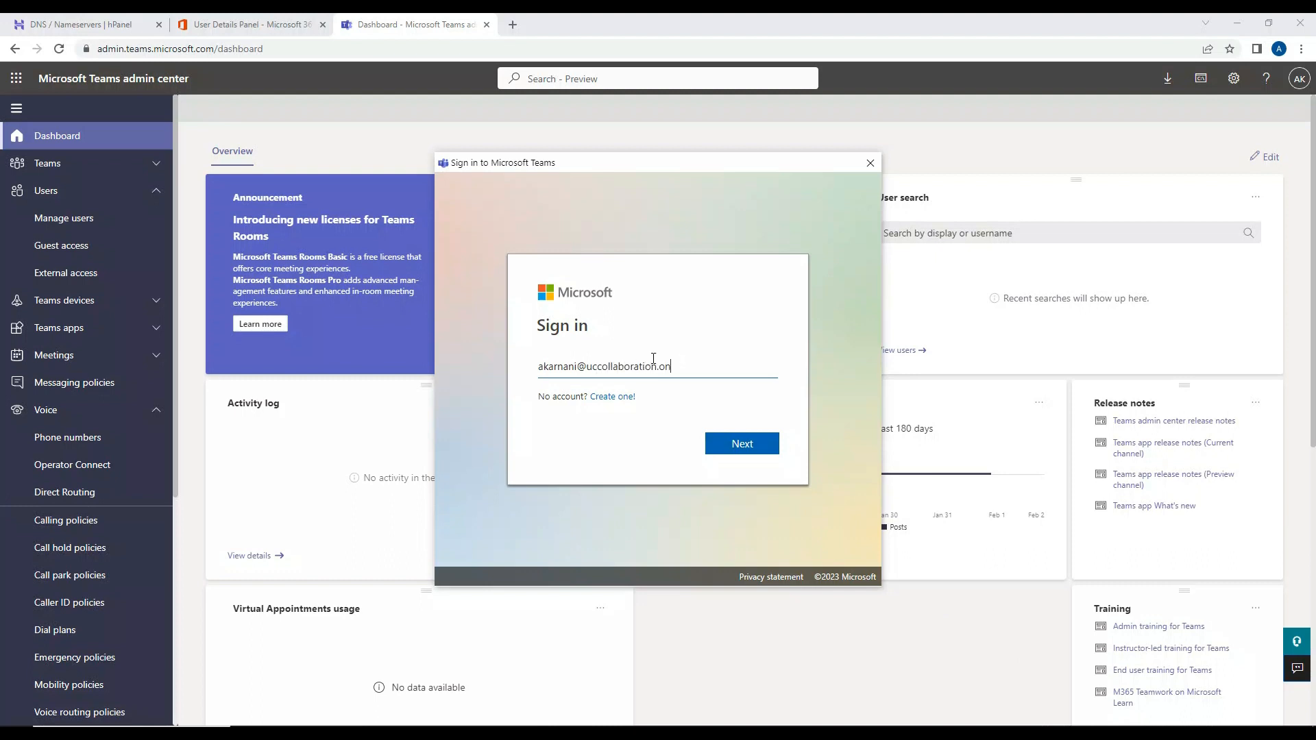
click(740, 443)
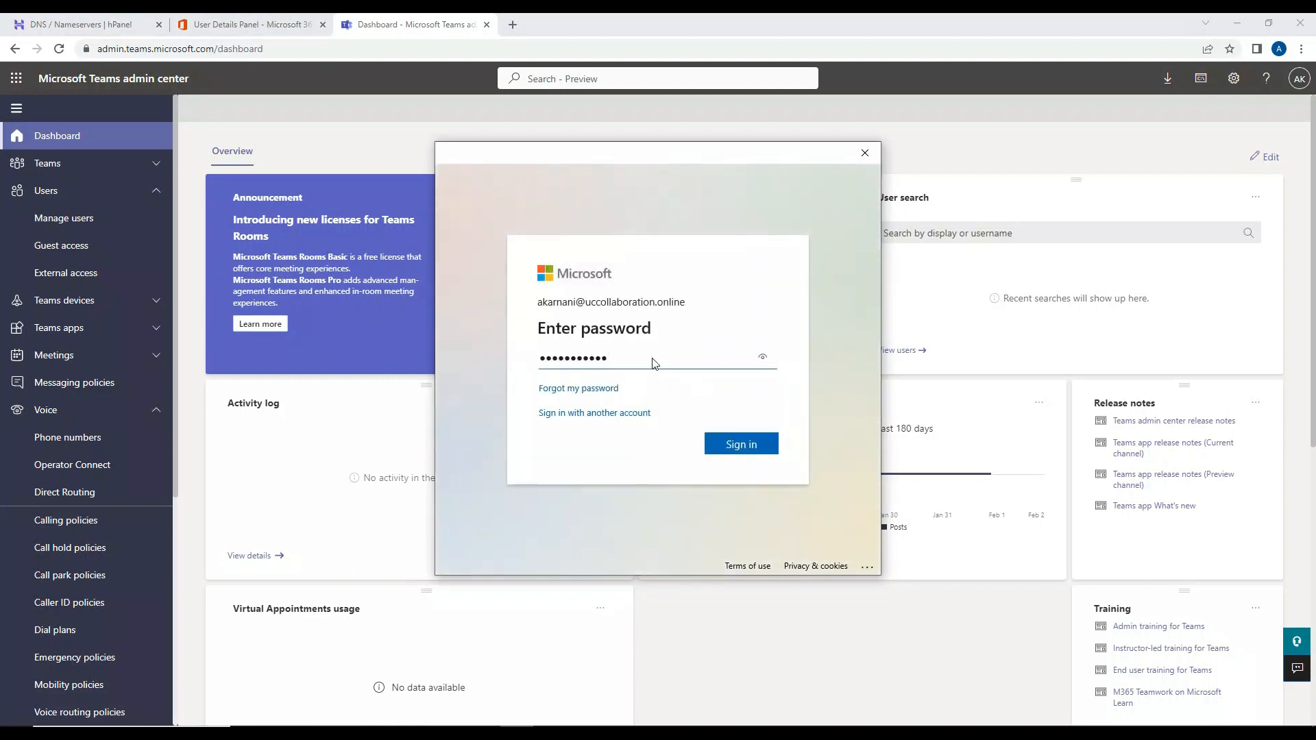
click(739, 443)
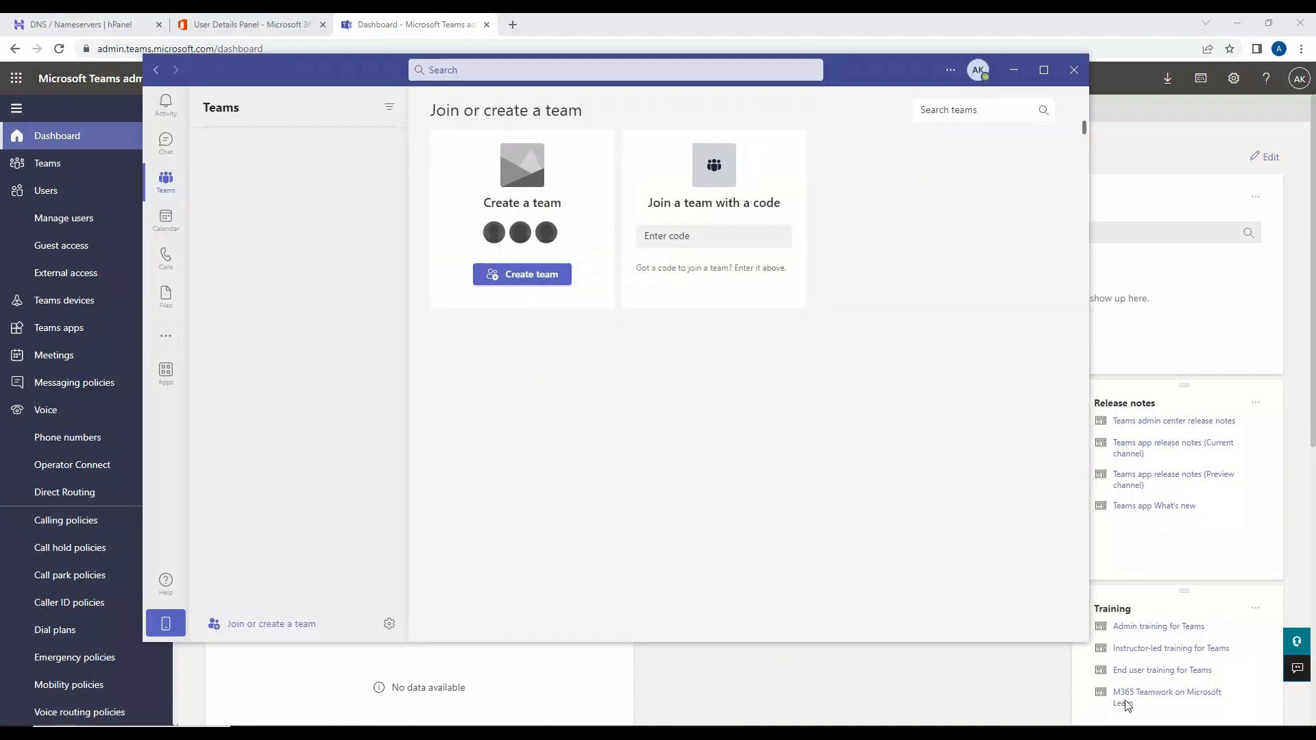
mouse_move(239, 250)
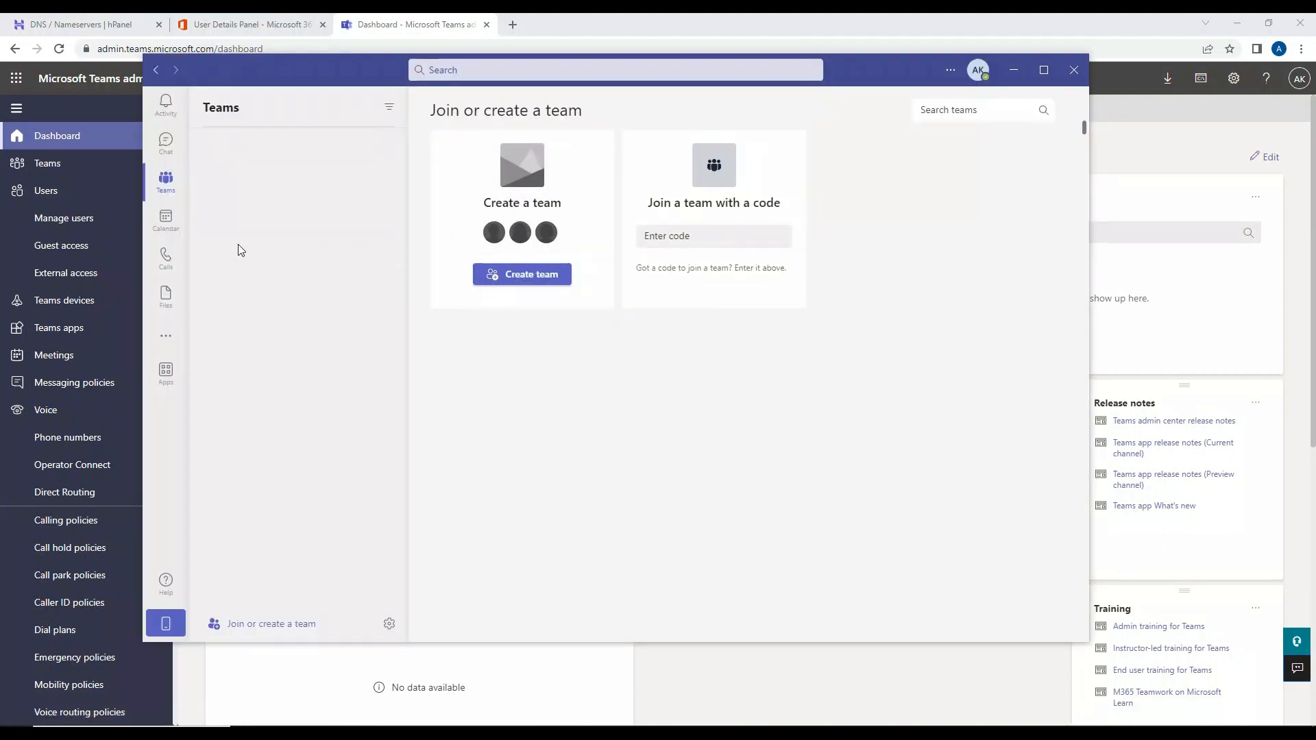
- Check the Teams Calls page for a dial pad, then close the client
click(165, 257)
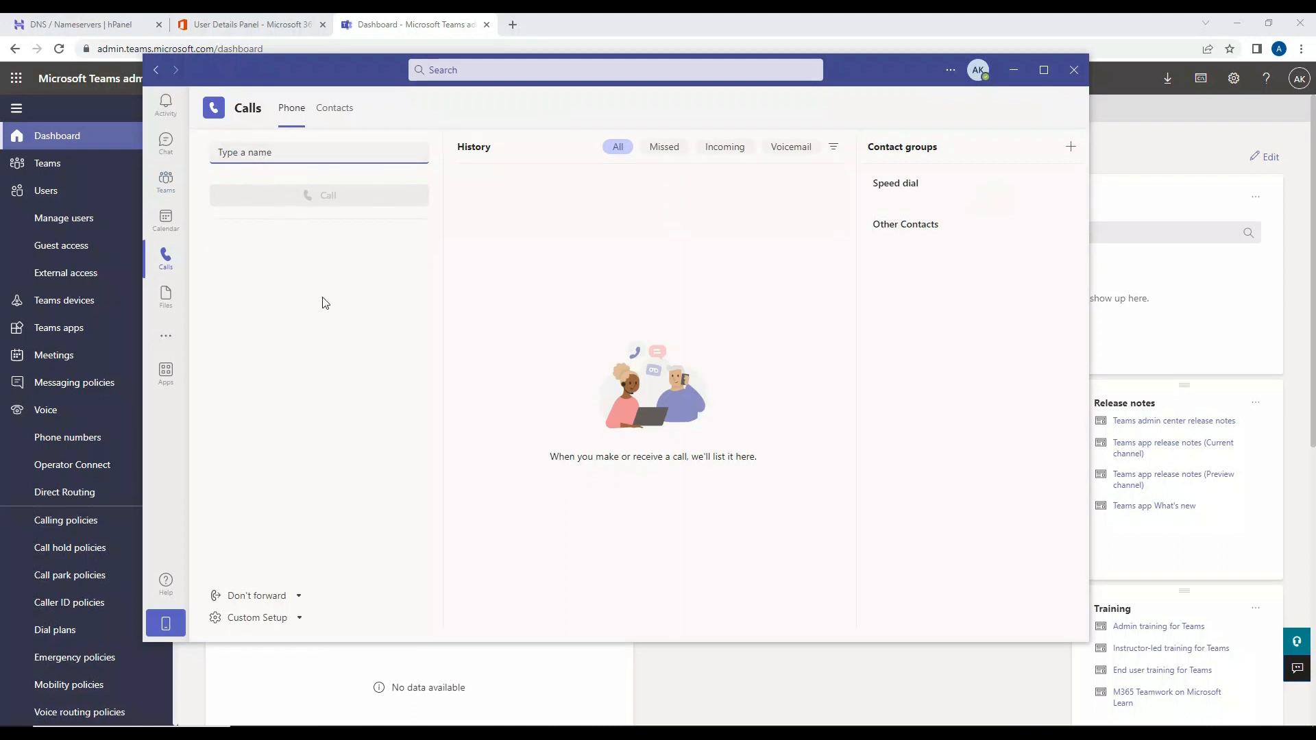
click(318, 152)
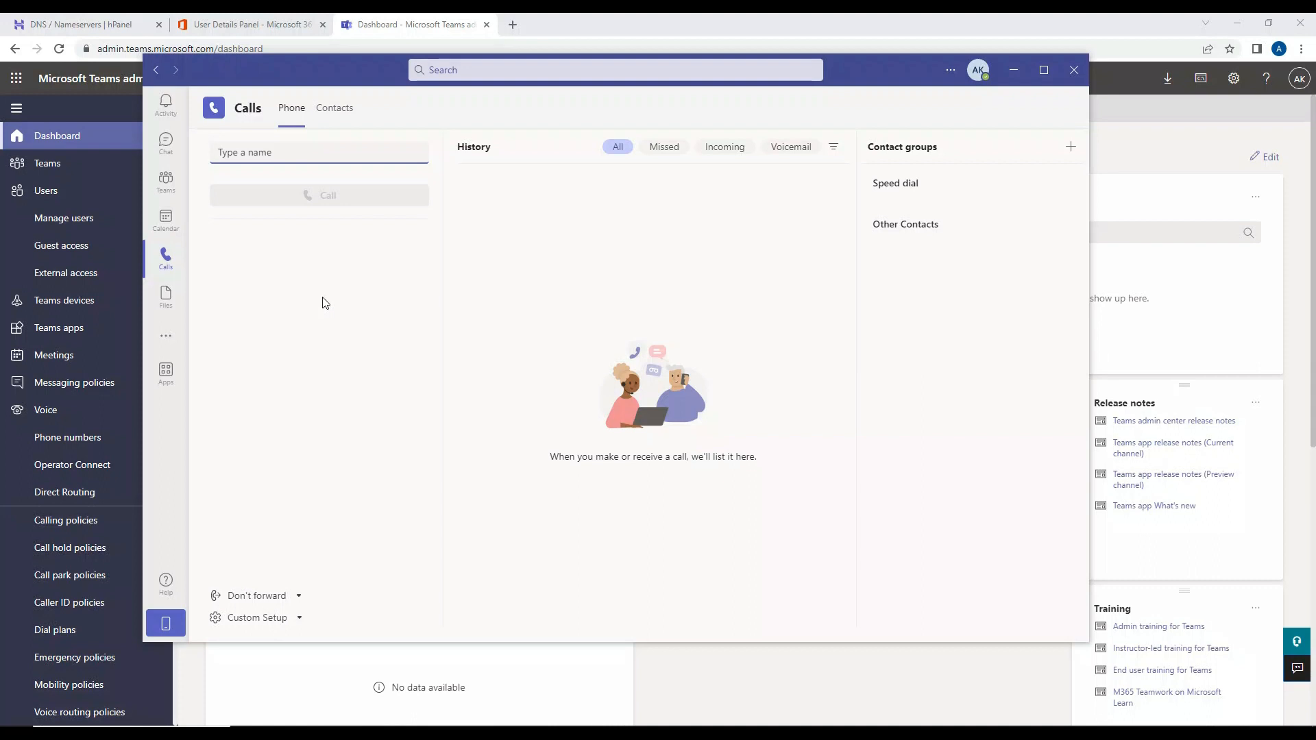
mouse_move(396, 41)
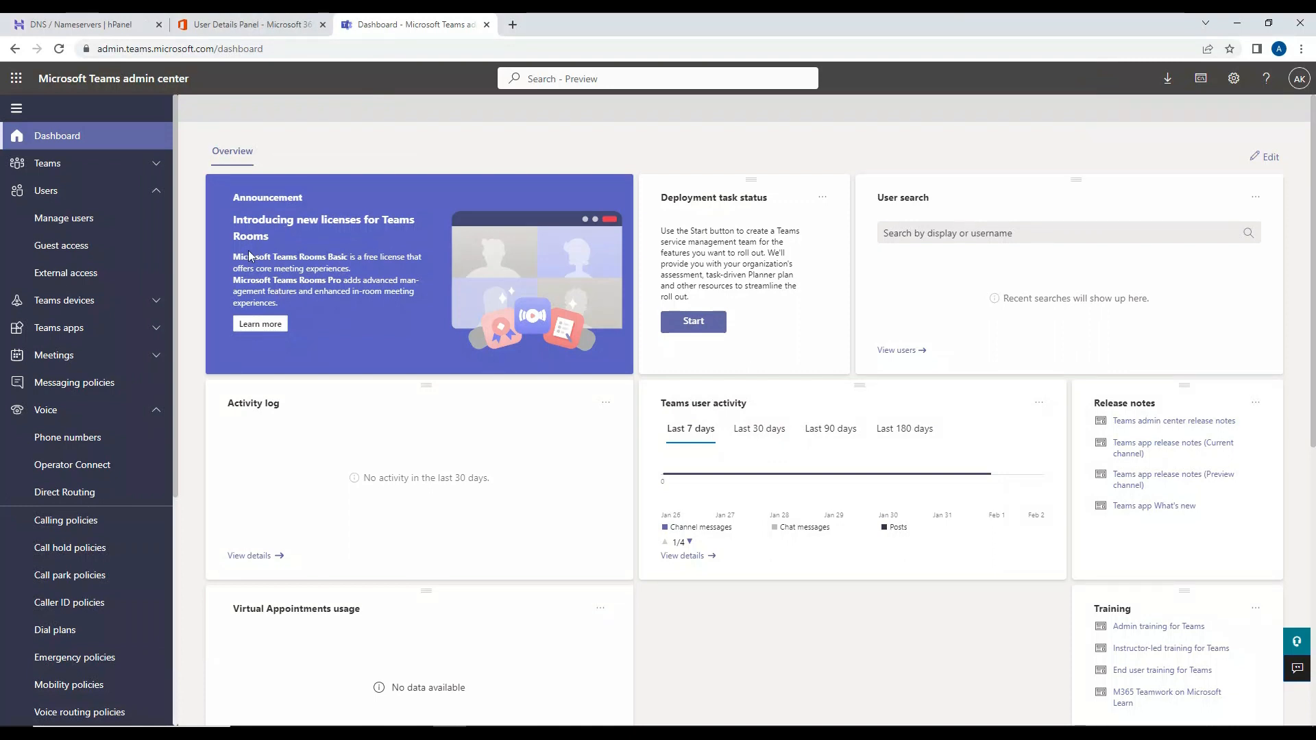
mouse_move(228, 264)
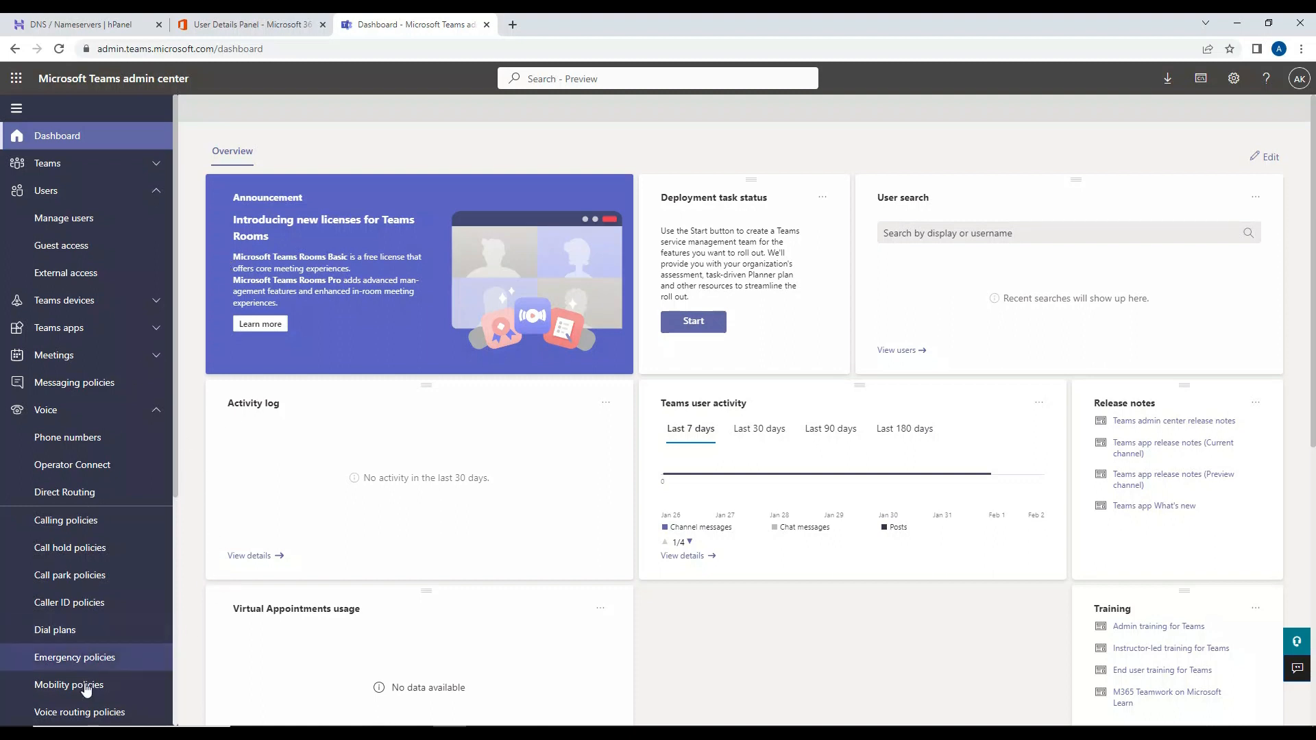
- Add a new voice routing policy and name it SBC-VoiceRoutingPolicy
click(80, 711)
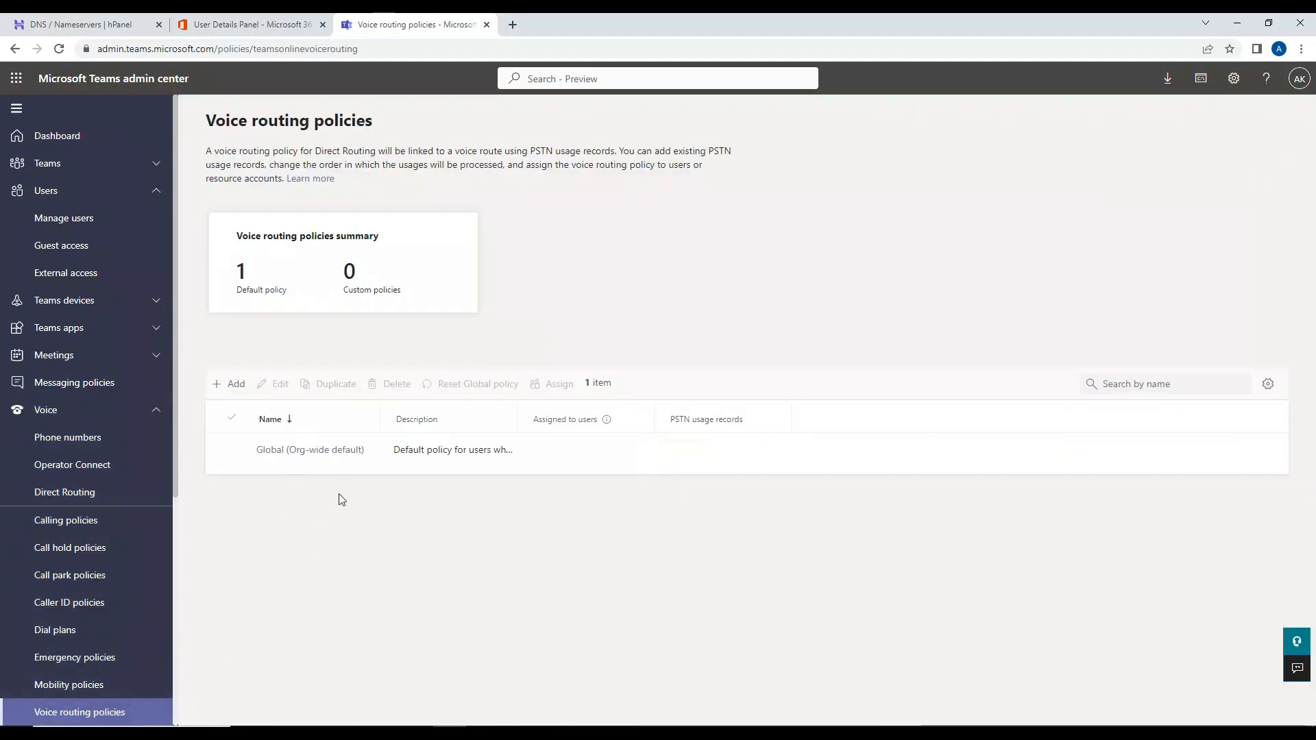
mouse_move(235, 395)
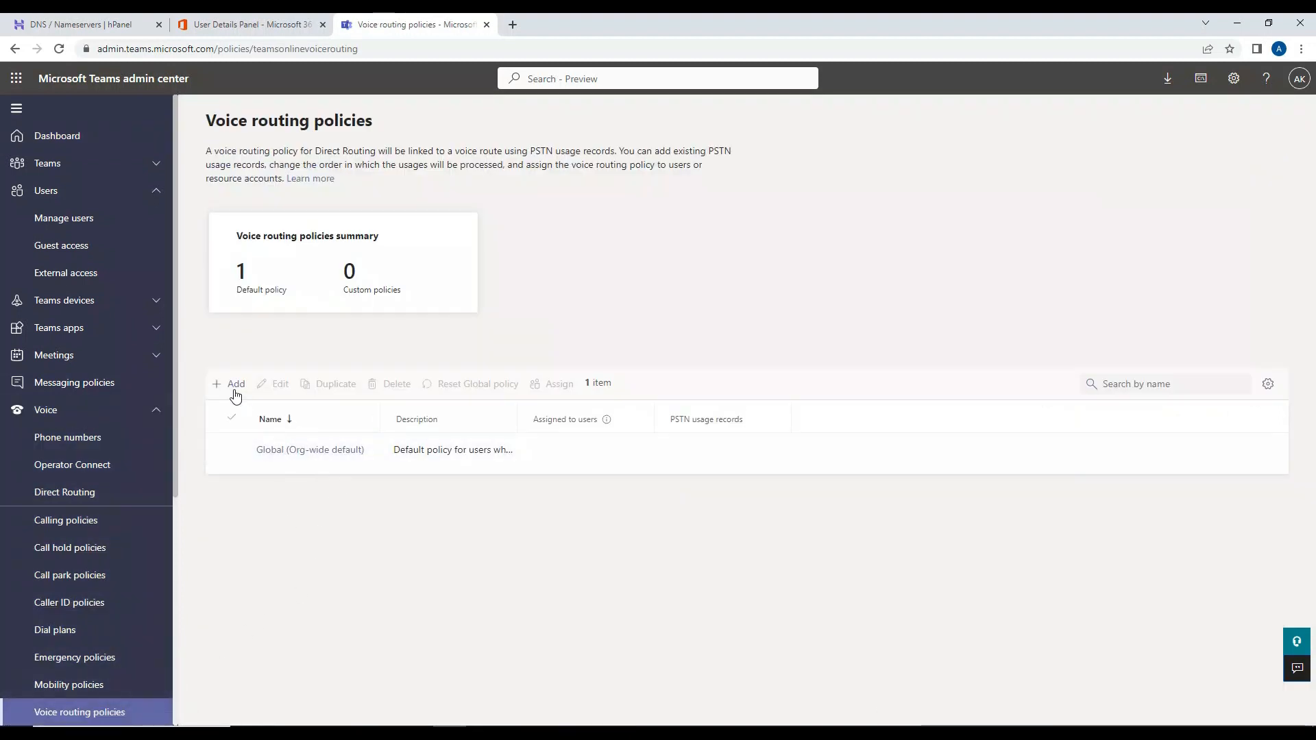
click(230, 384)
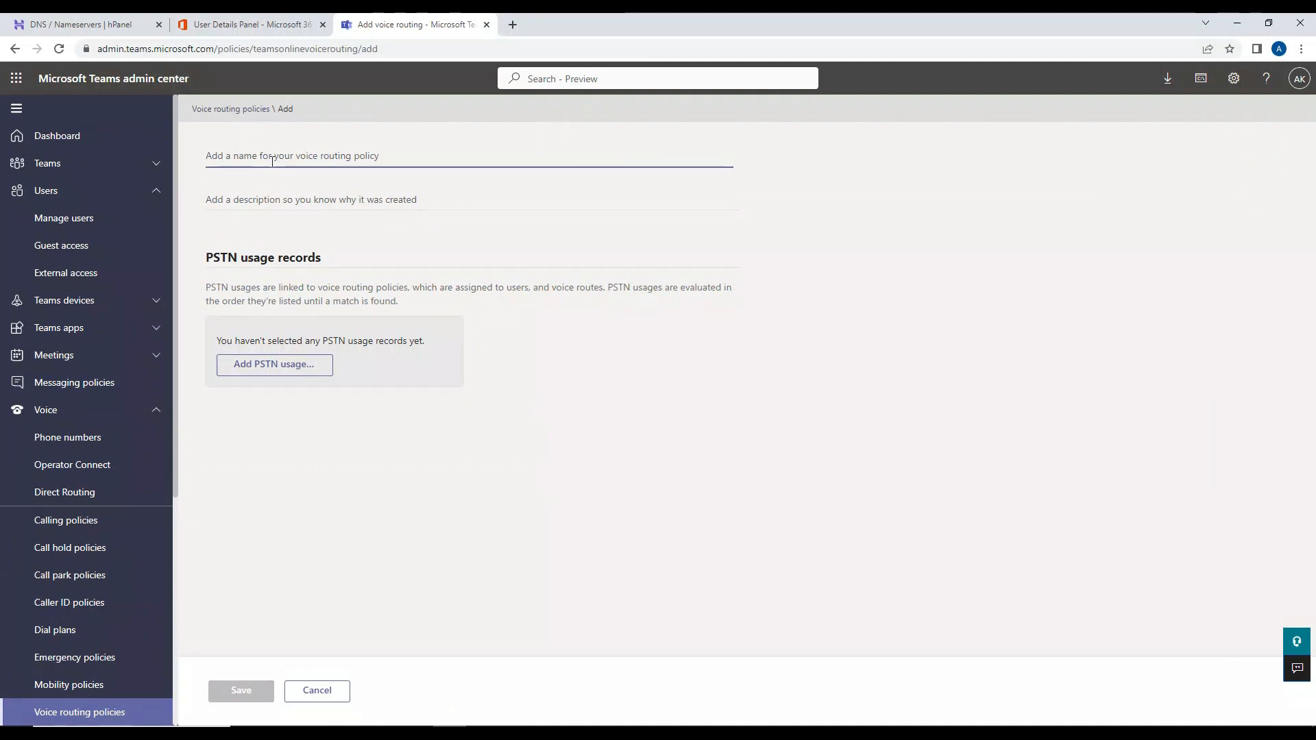
text(SBC-Voice)
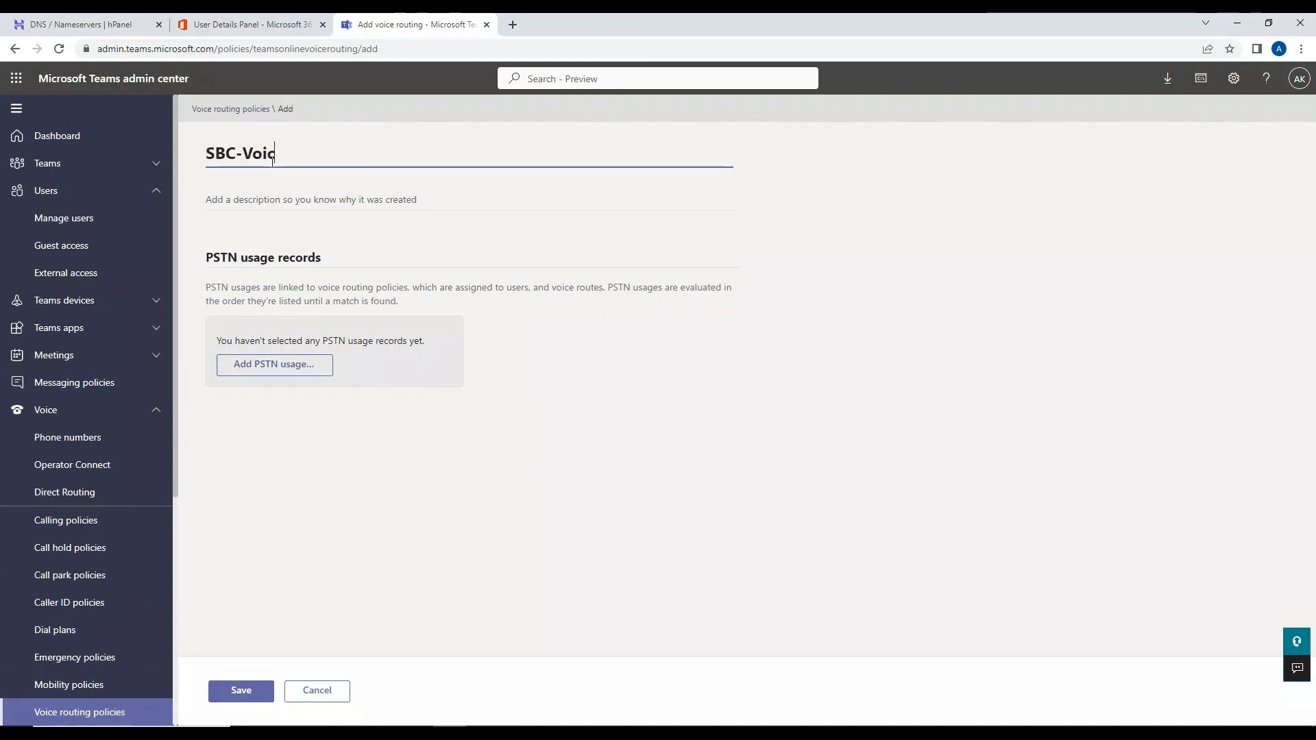
text(eRoutingPo)
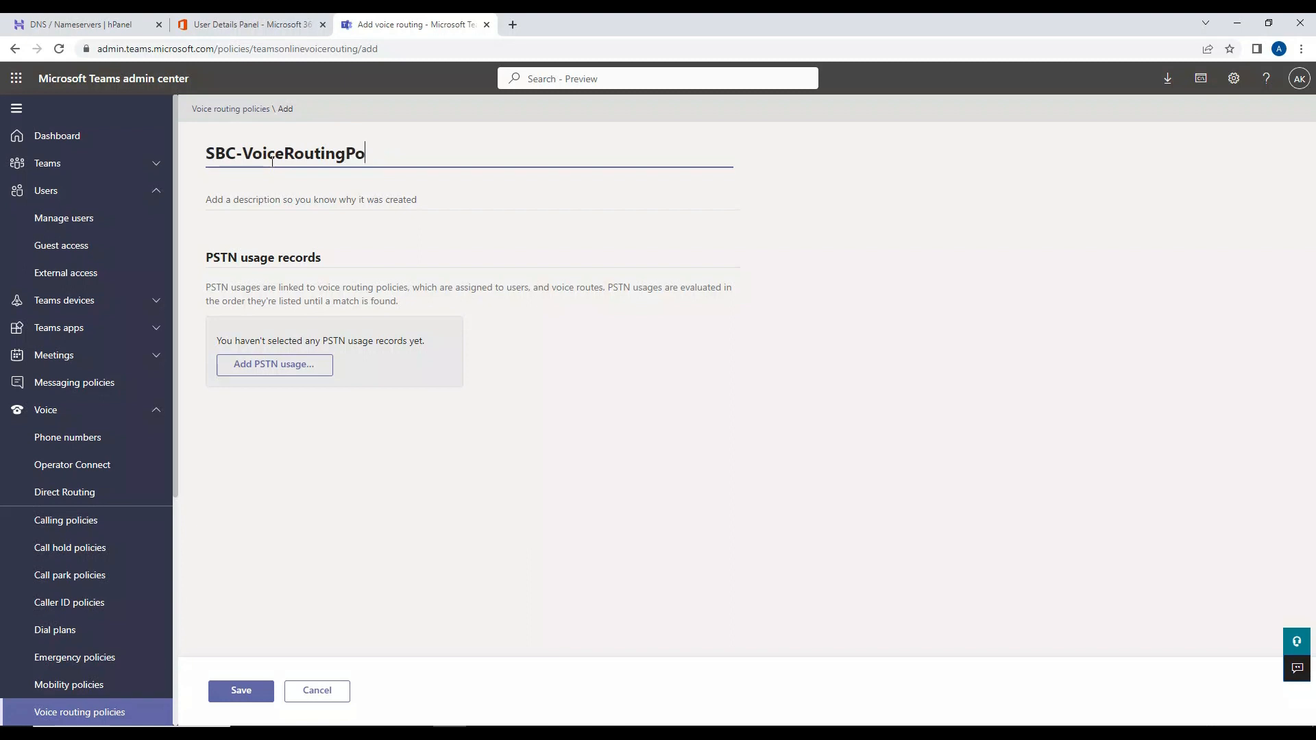
text(licy)
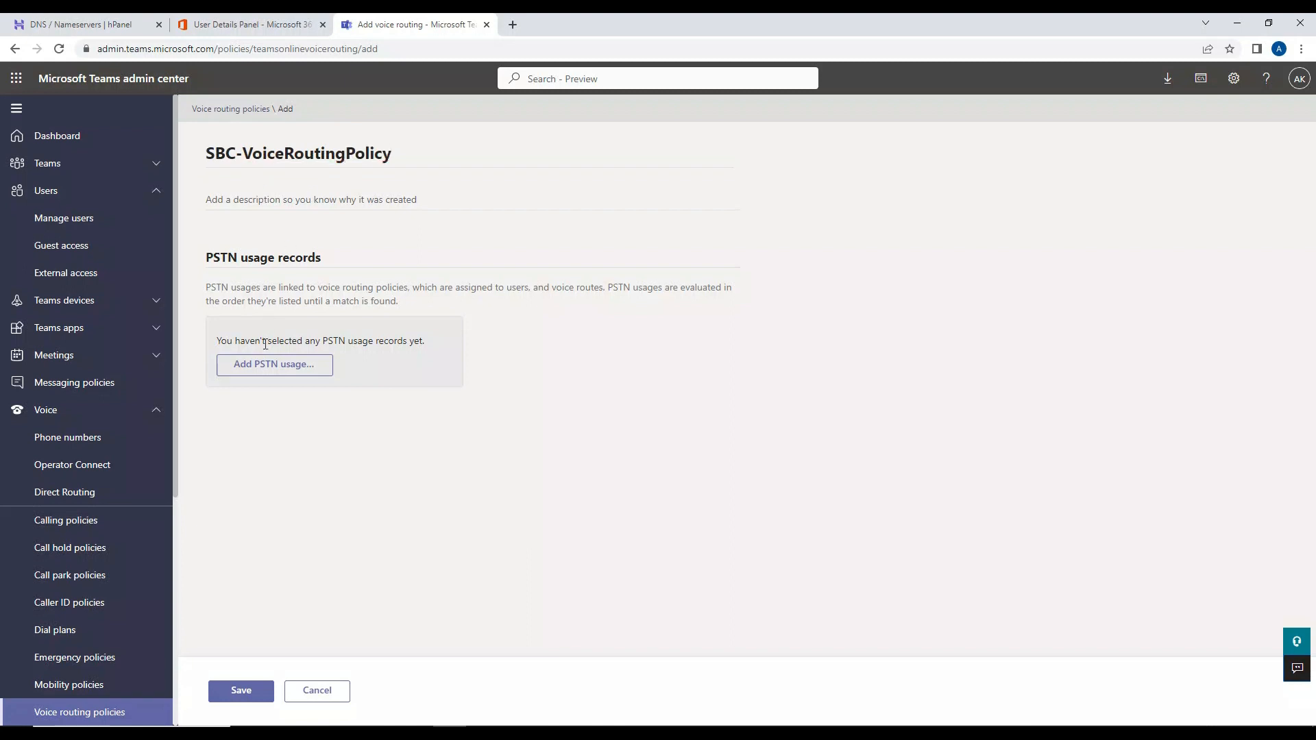
- Add the SBC Calls PSTN usage record to the policy and save it
click(272, 364)
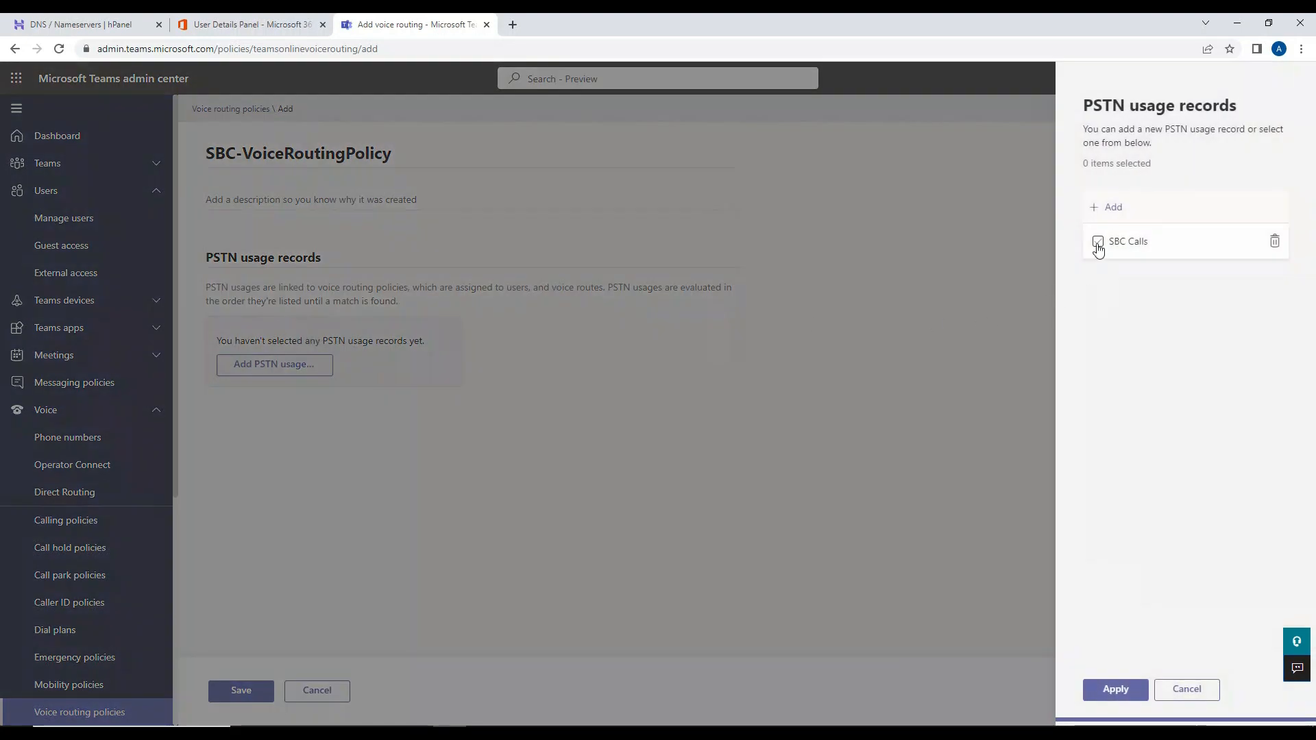
click(1097, 240)
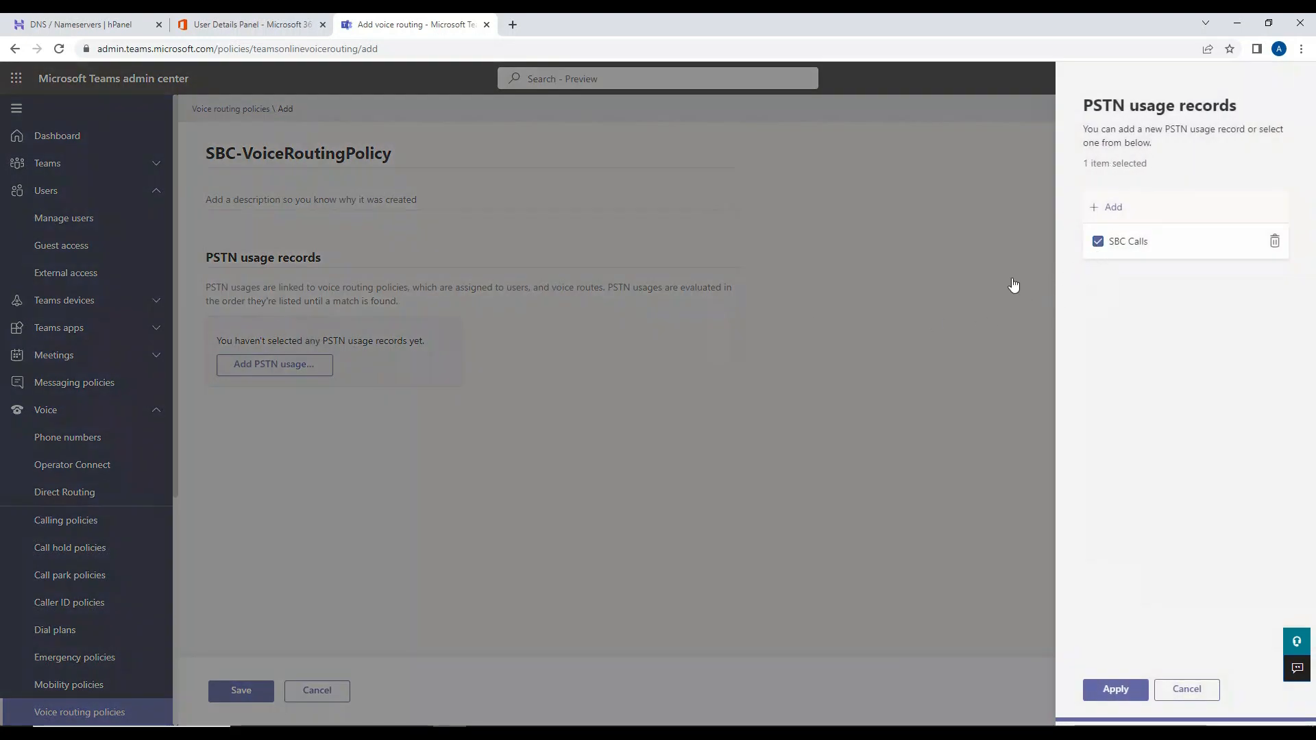
mouse_move(1089, 344)
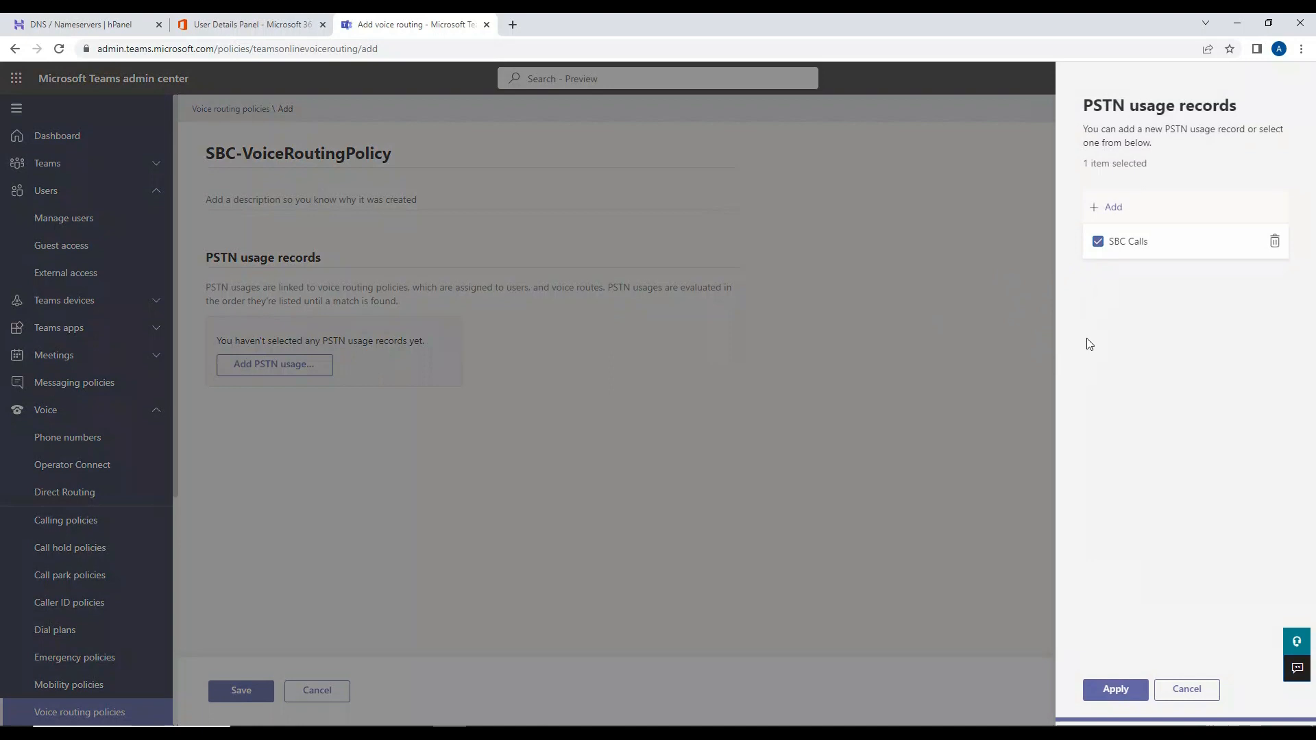
mouse_move(1042, 461)
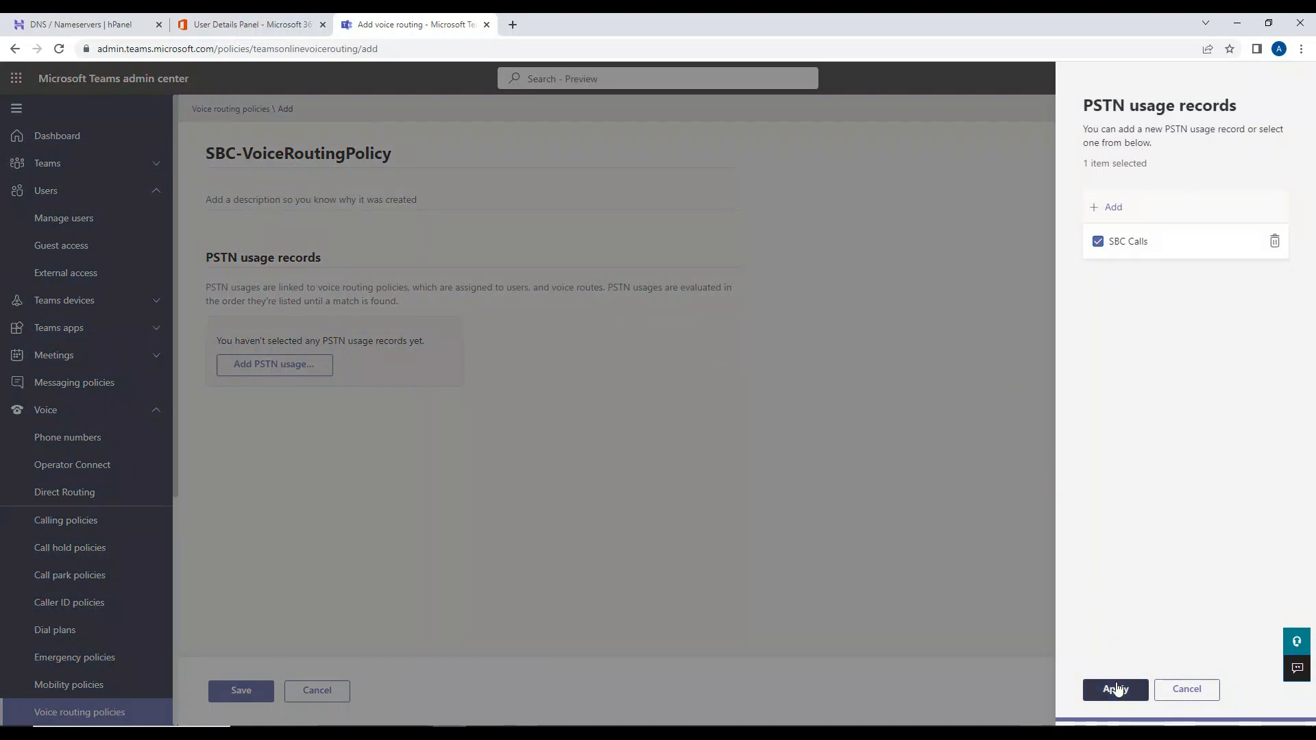
click(1114, 688)
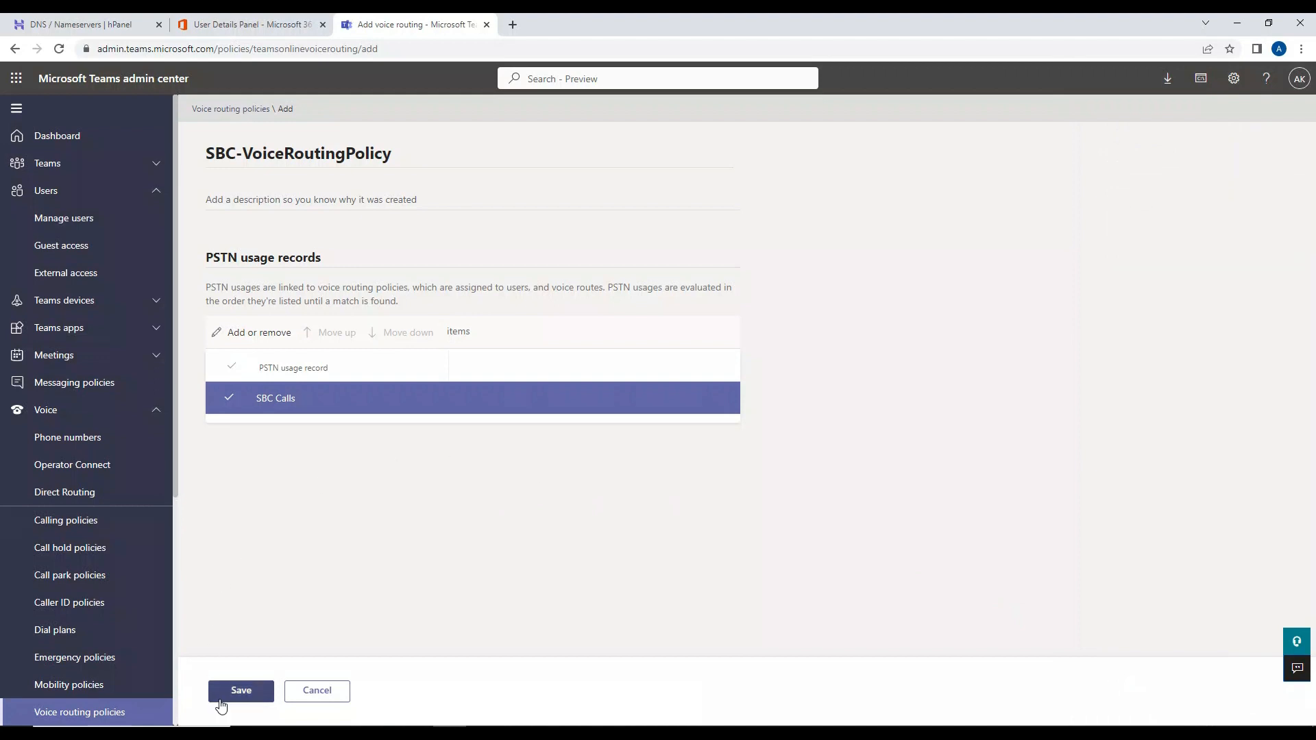
click(240, 690)
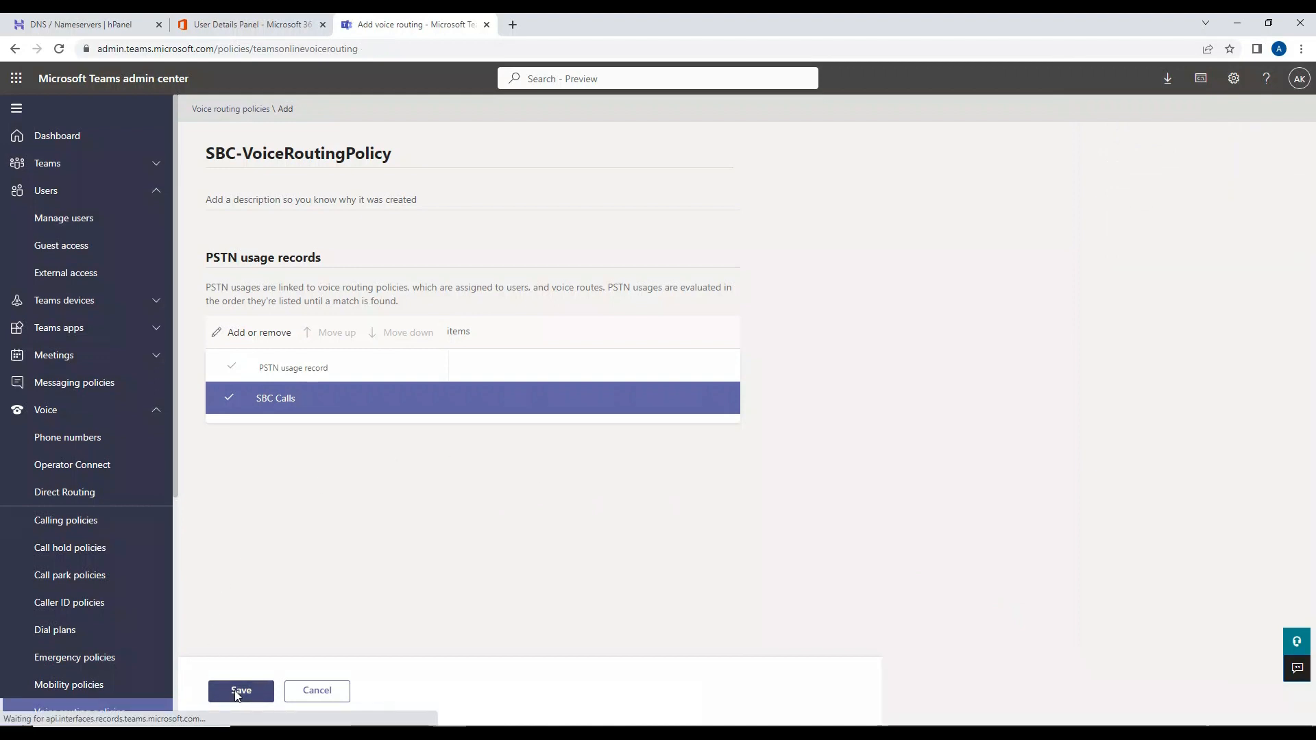
click(240, 690)
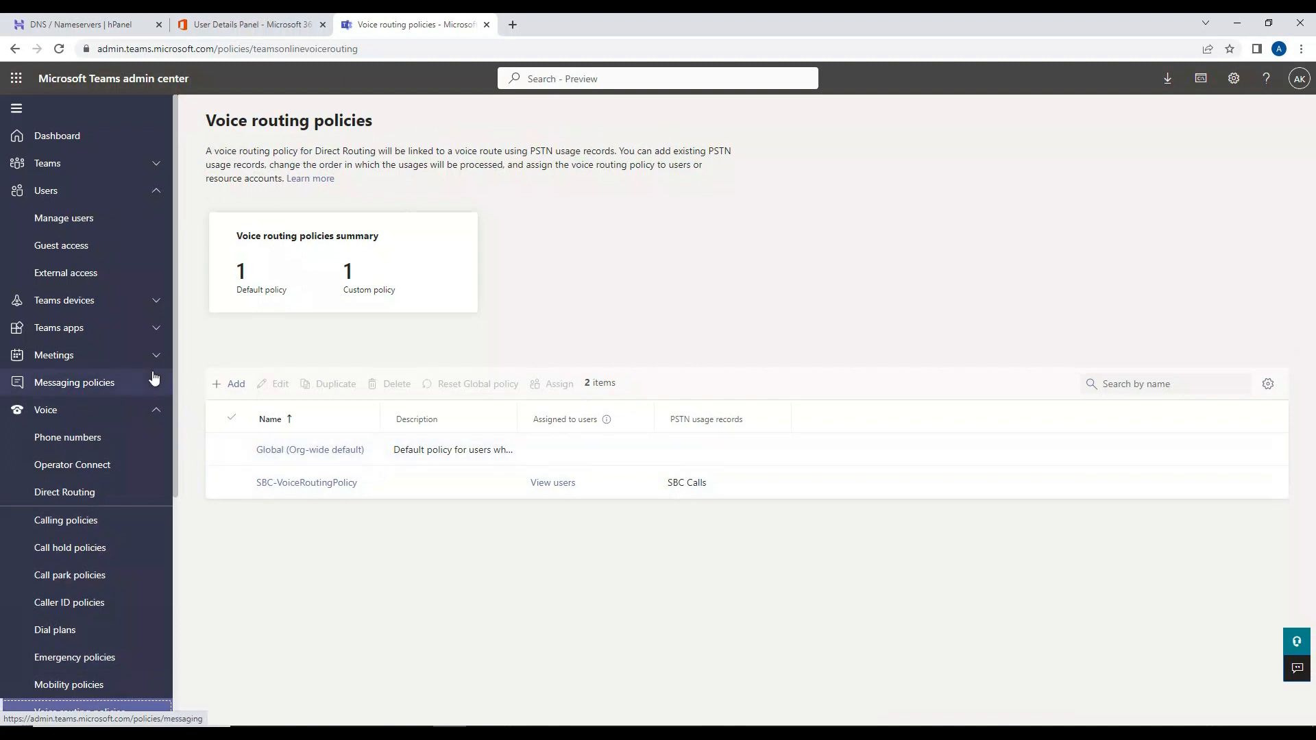
click(63, 218)
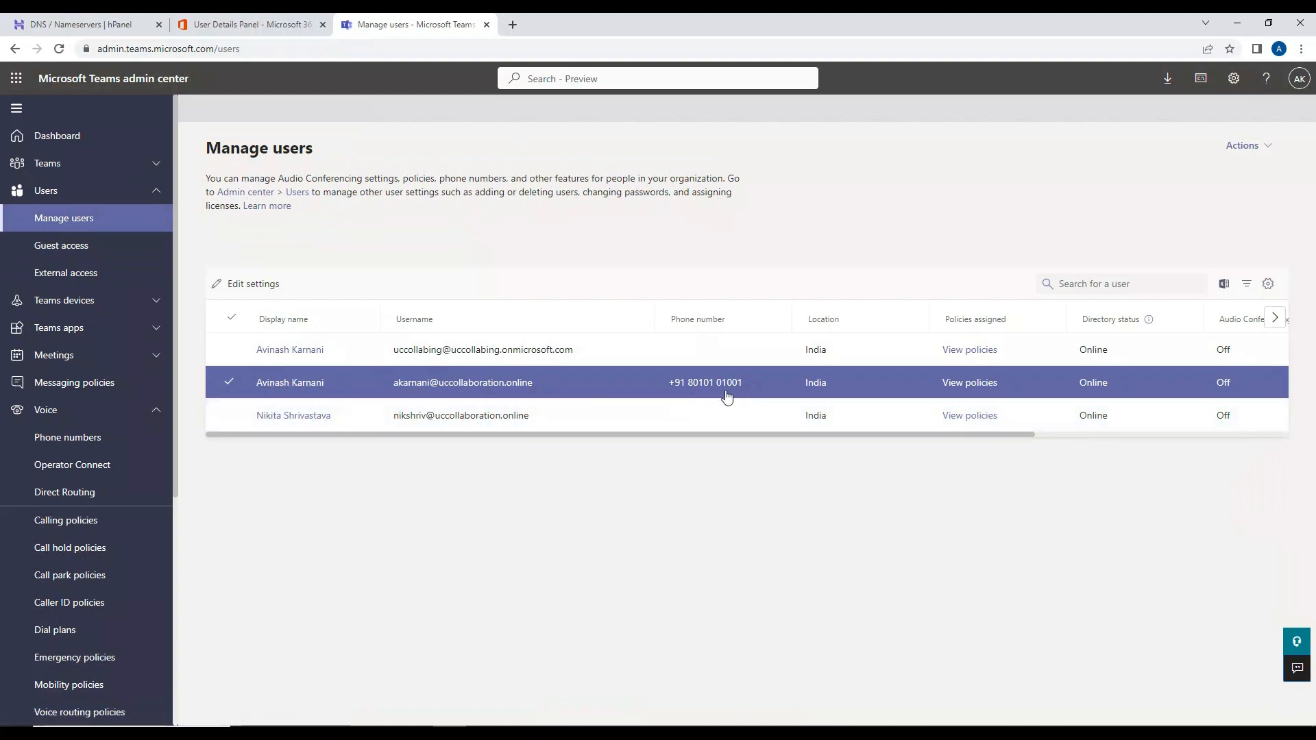
scroll(right, 3)
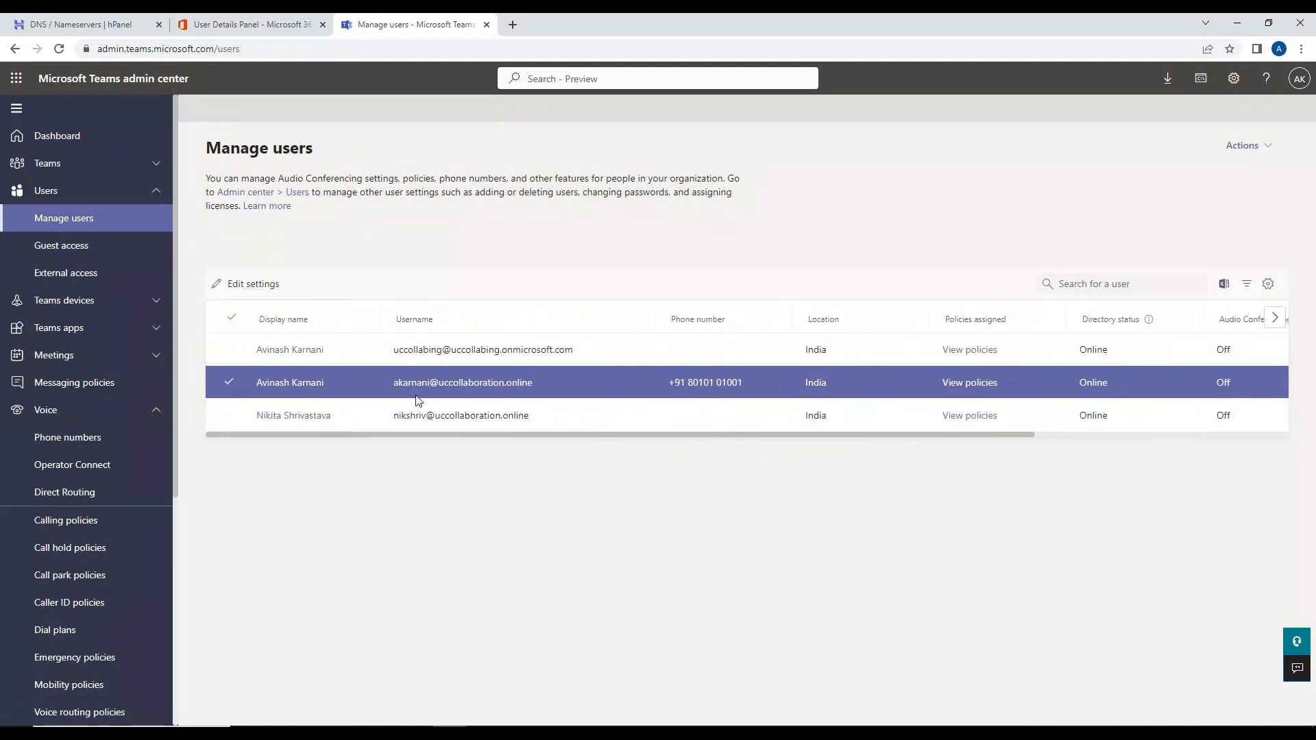
click(289, 382)
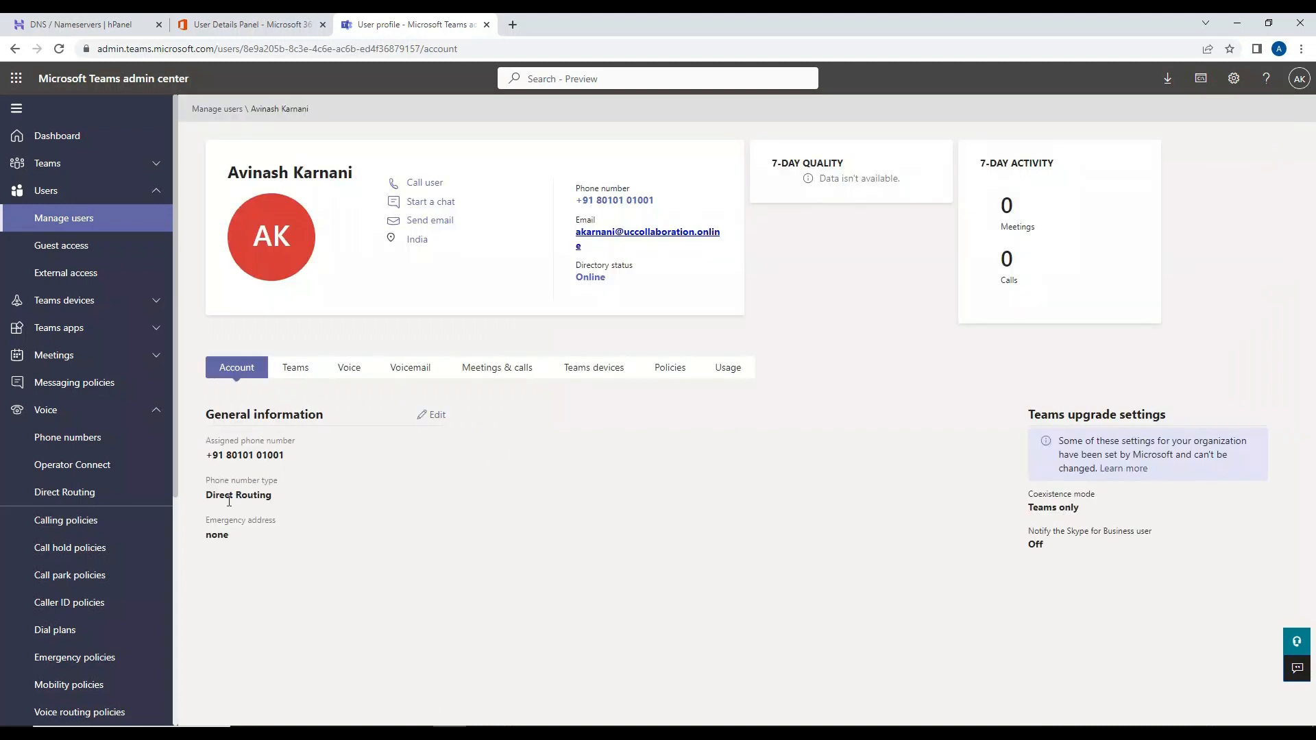
double_click(238, 494)
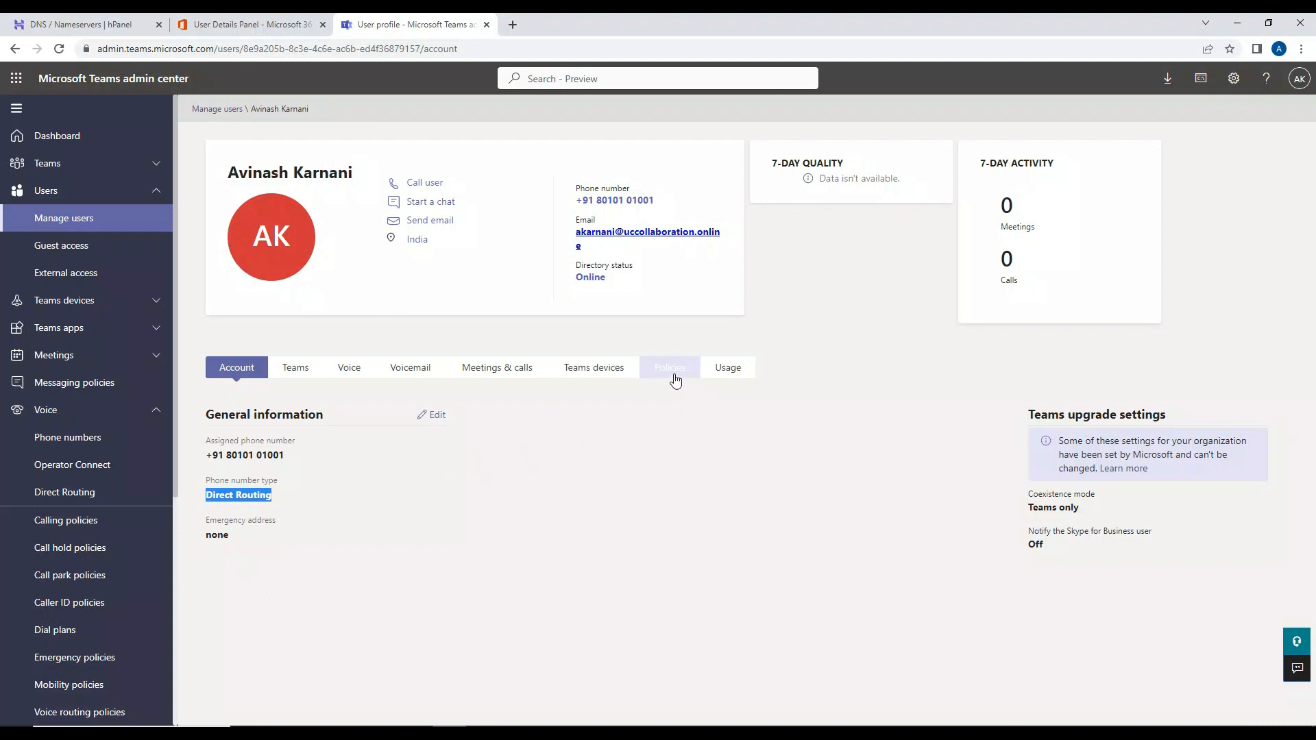
click(668, 366)
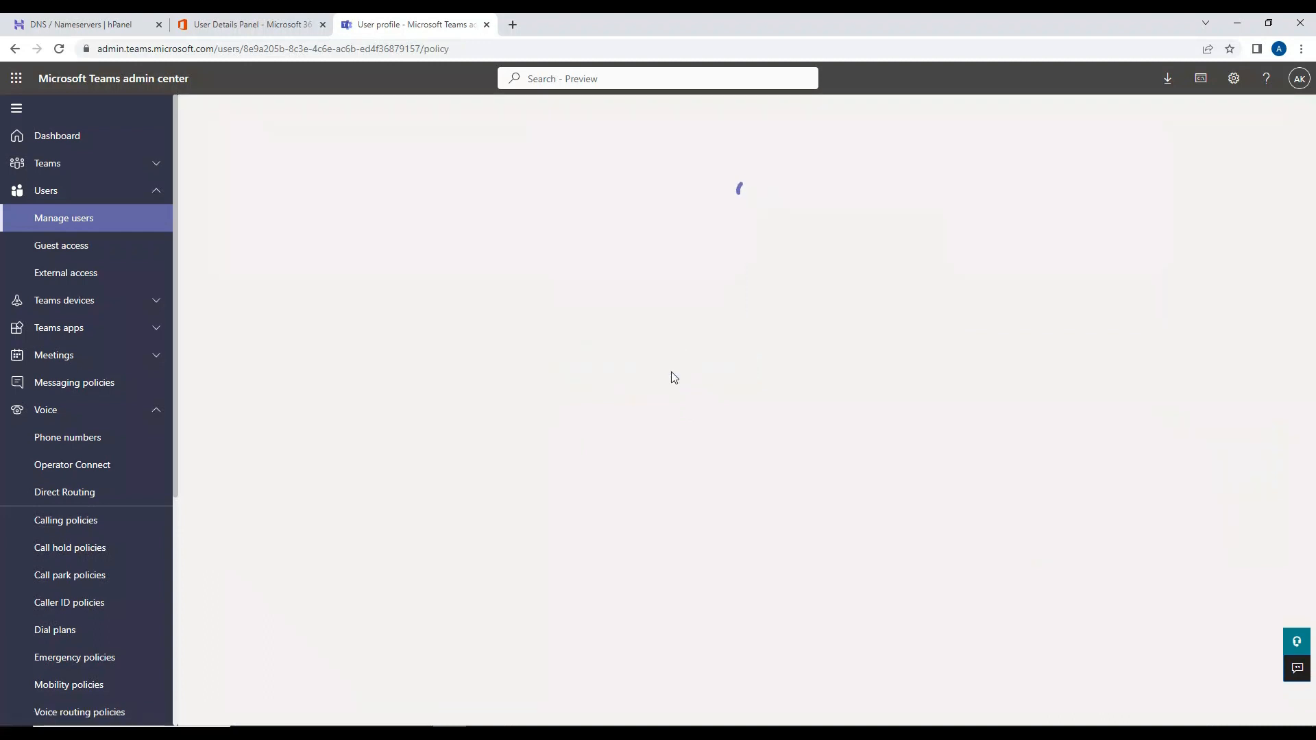
click(670, 367)
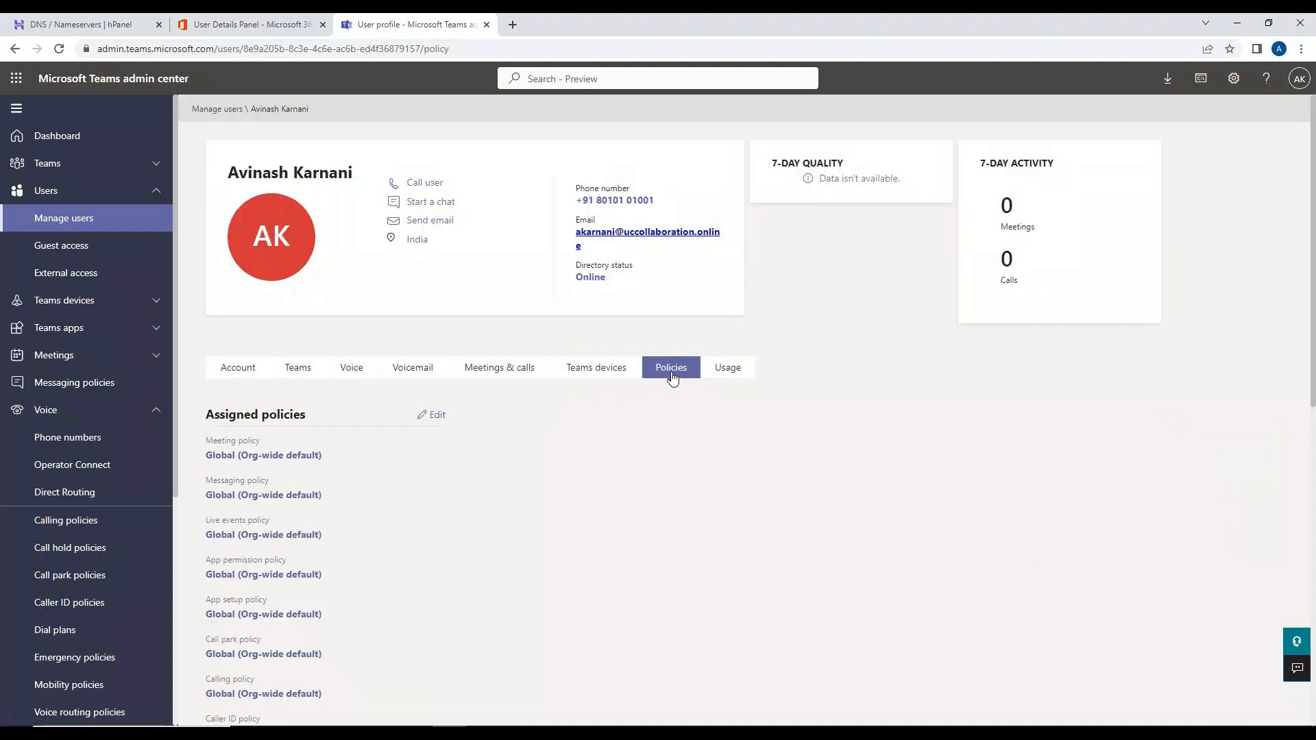
scroll(down, 3)
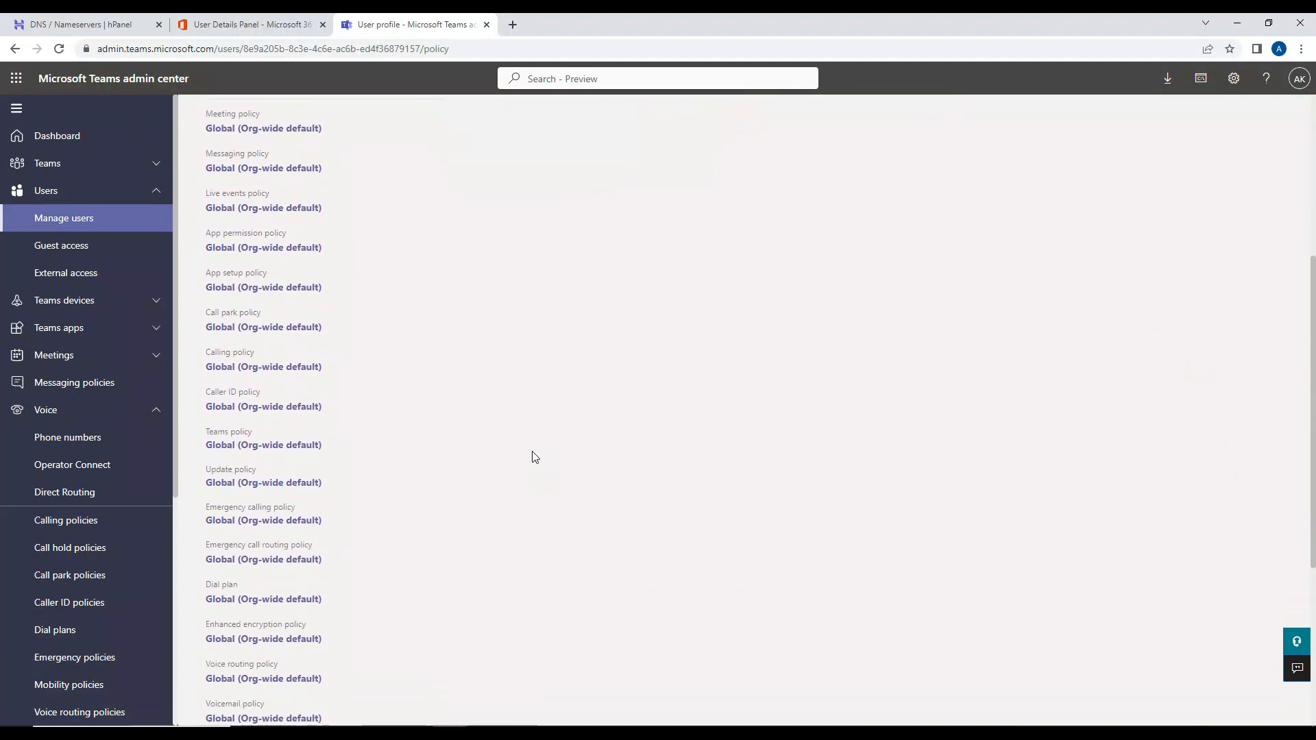
scroll(down, 3)
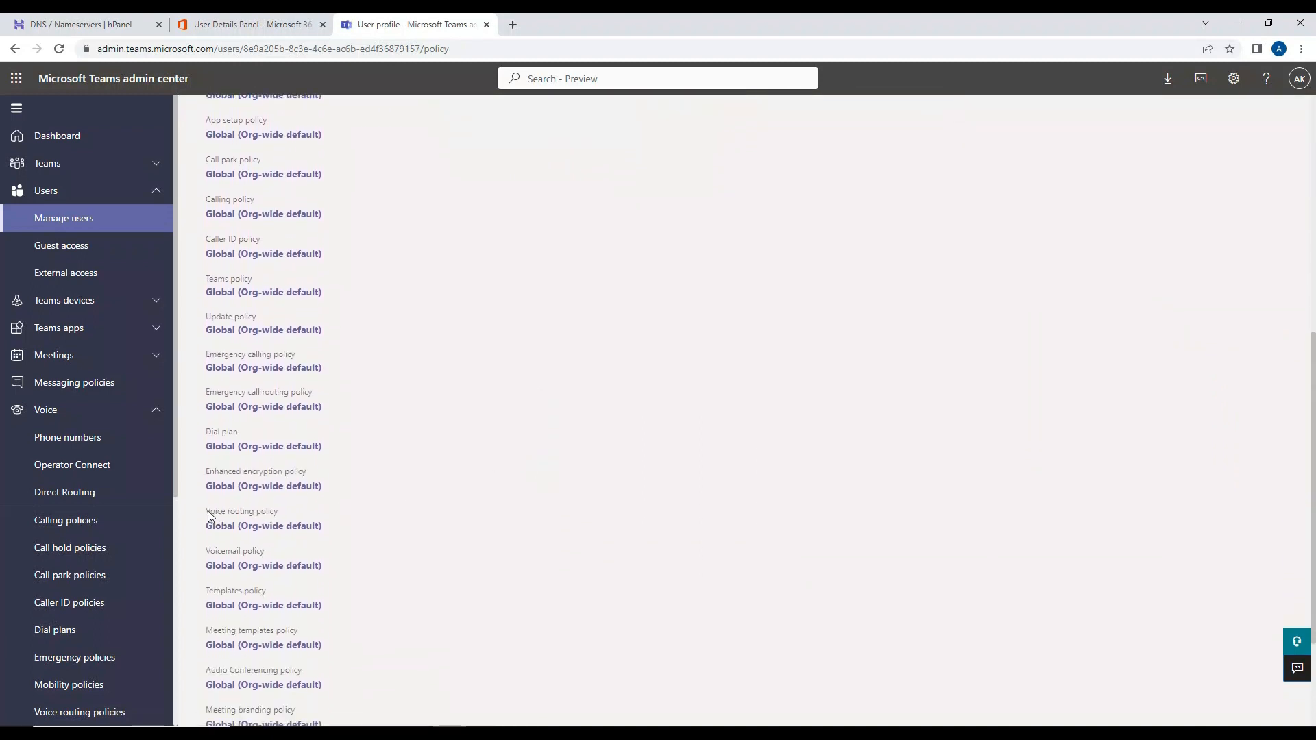
double_click(242, 511)
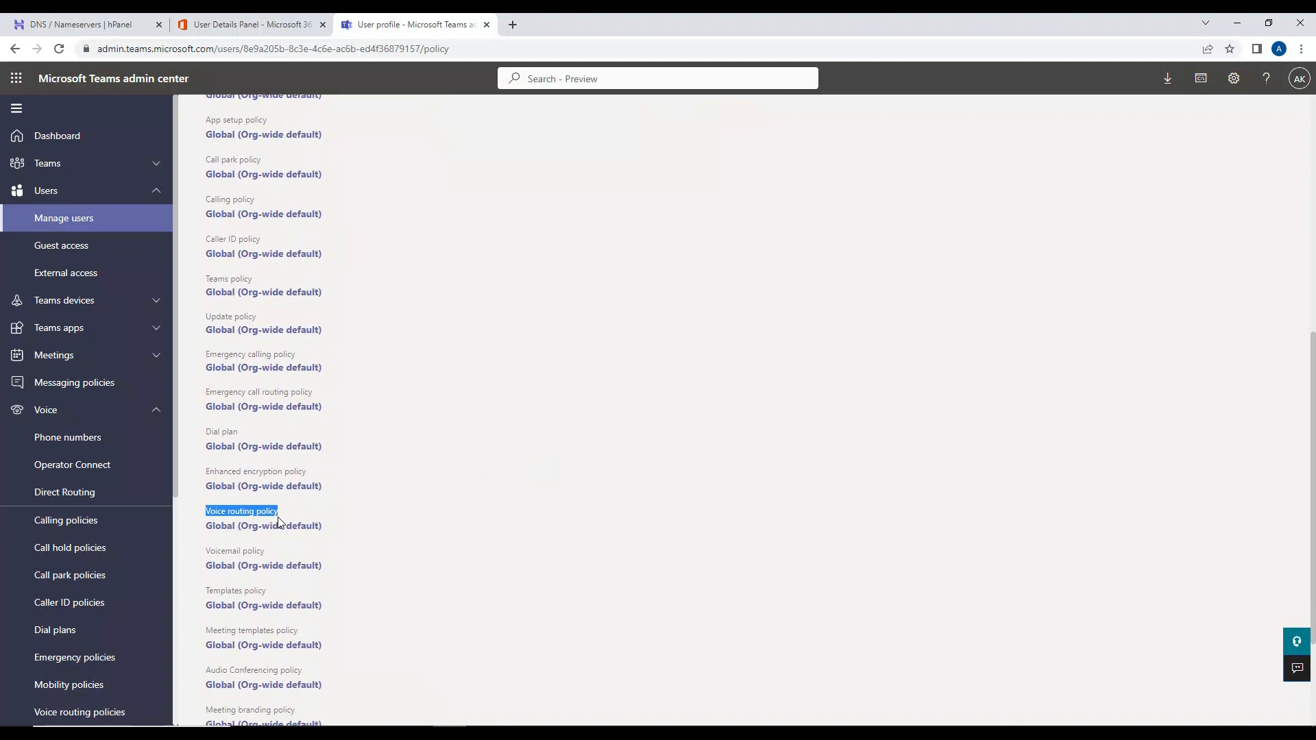
mouse_move(577, 456)
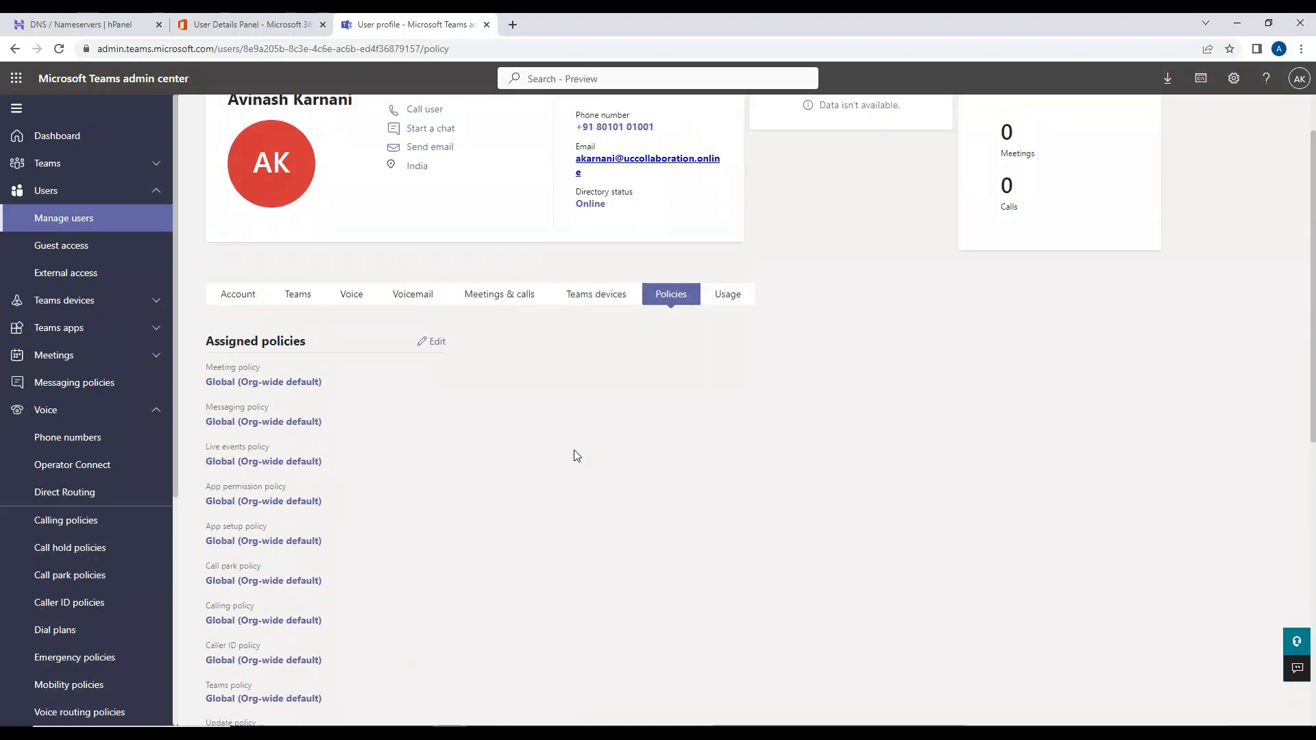
click(436, 340)
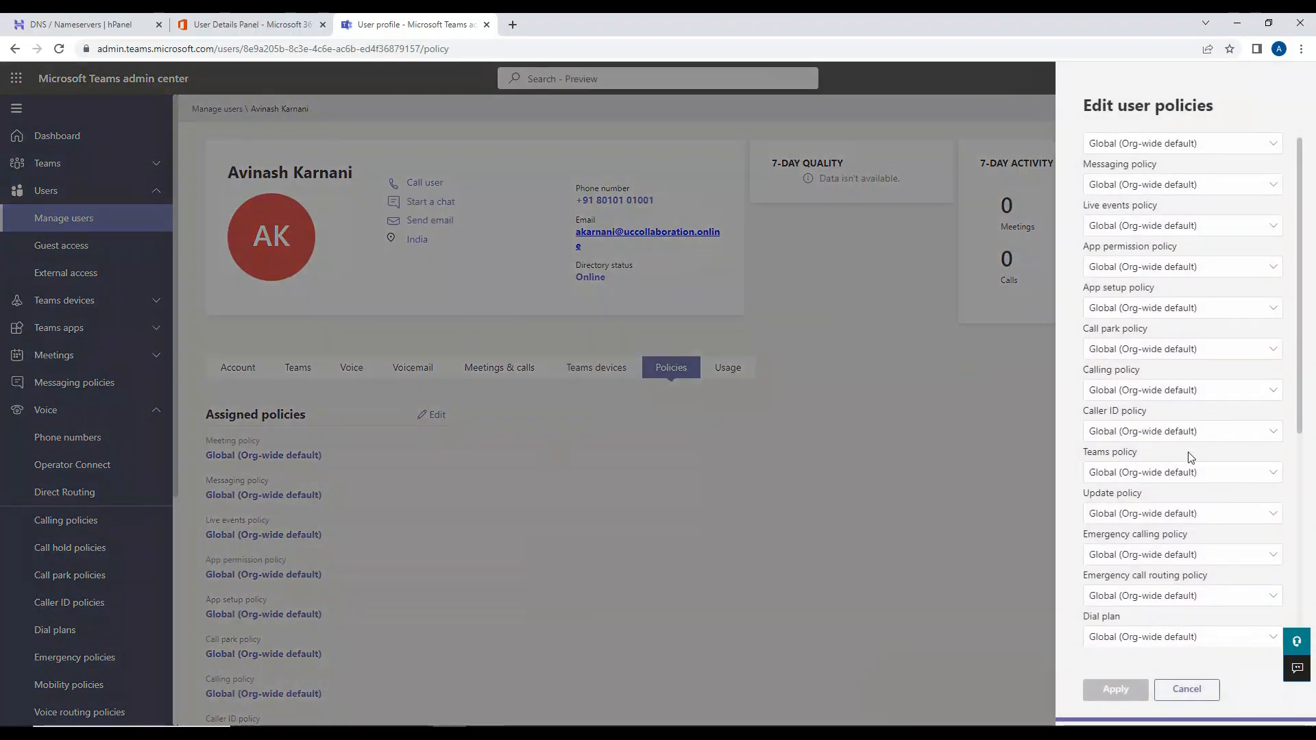
scroll(down, 3)
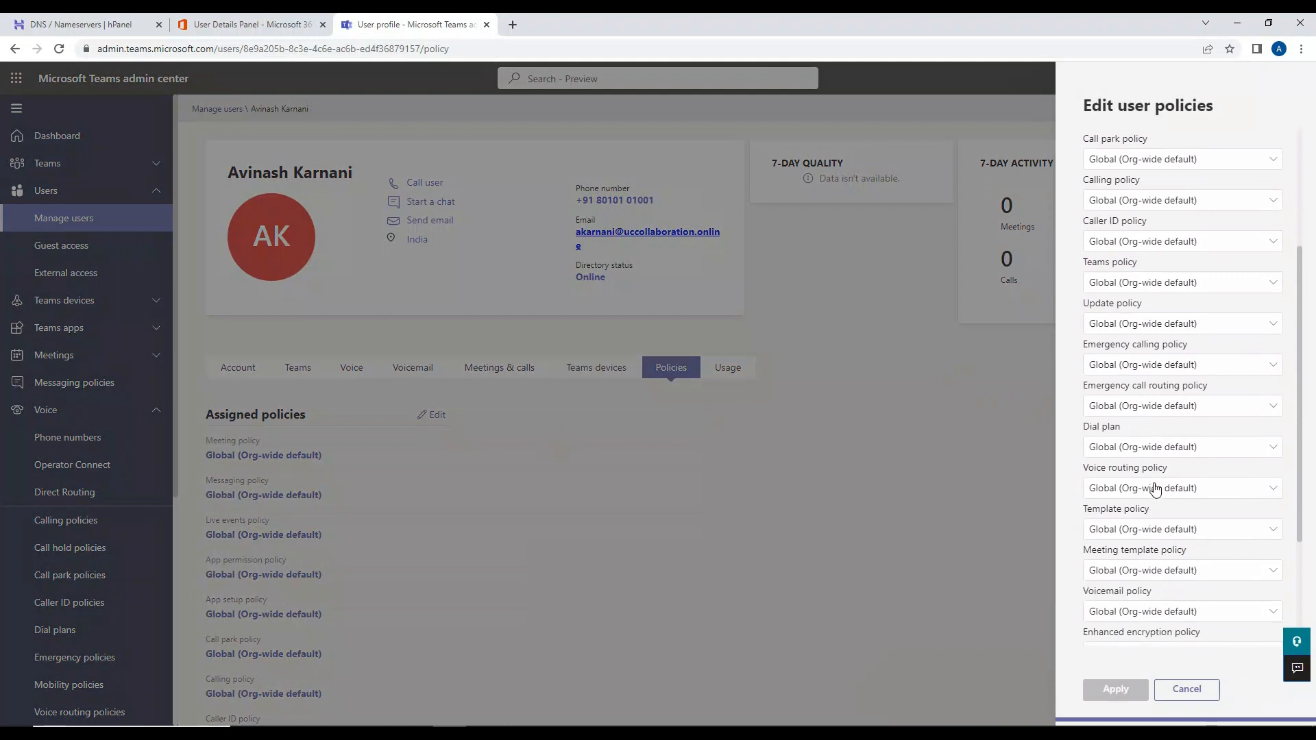
click(1181, 487)
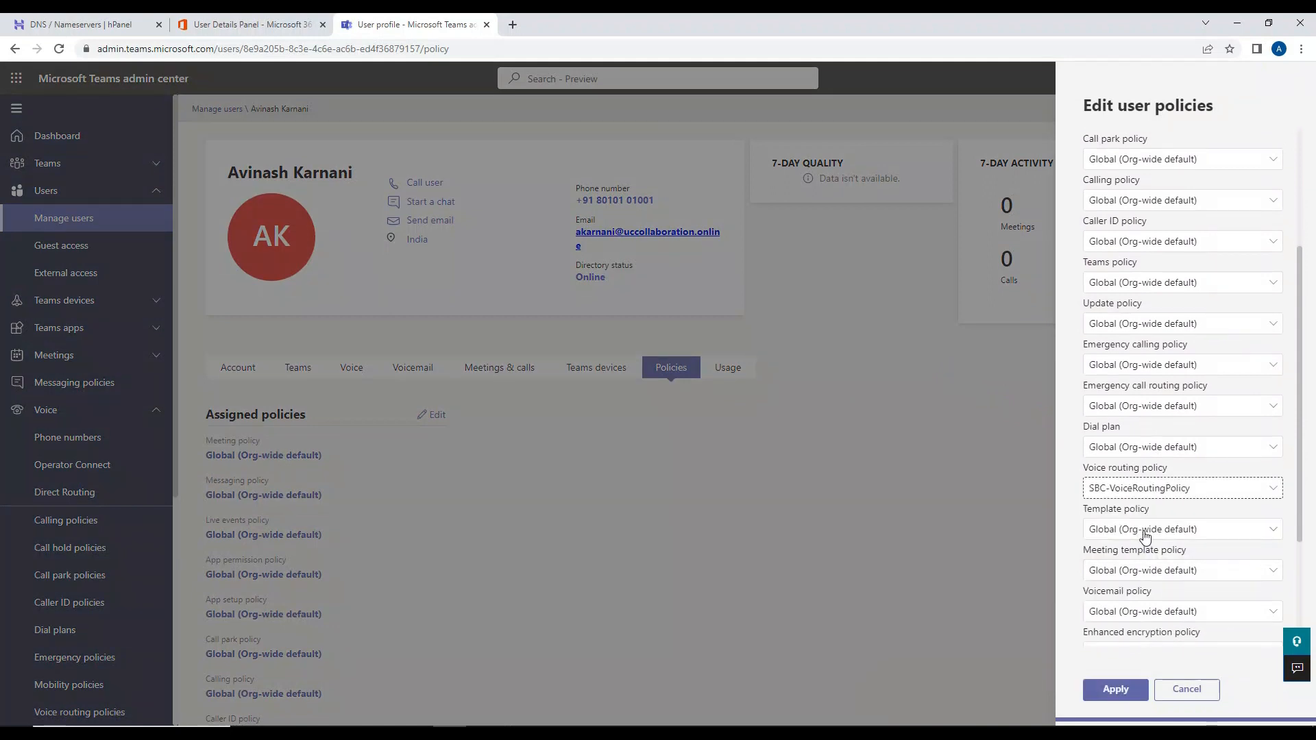
click(1114, 688)
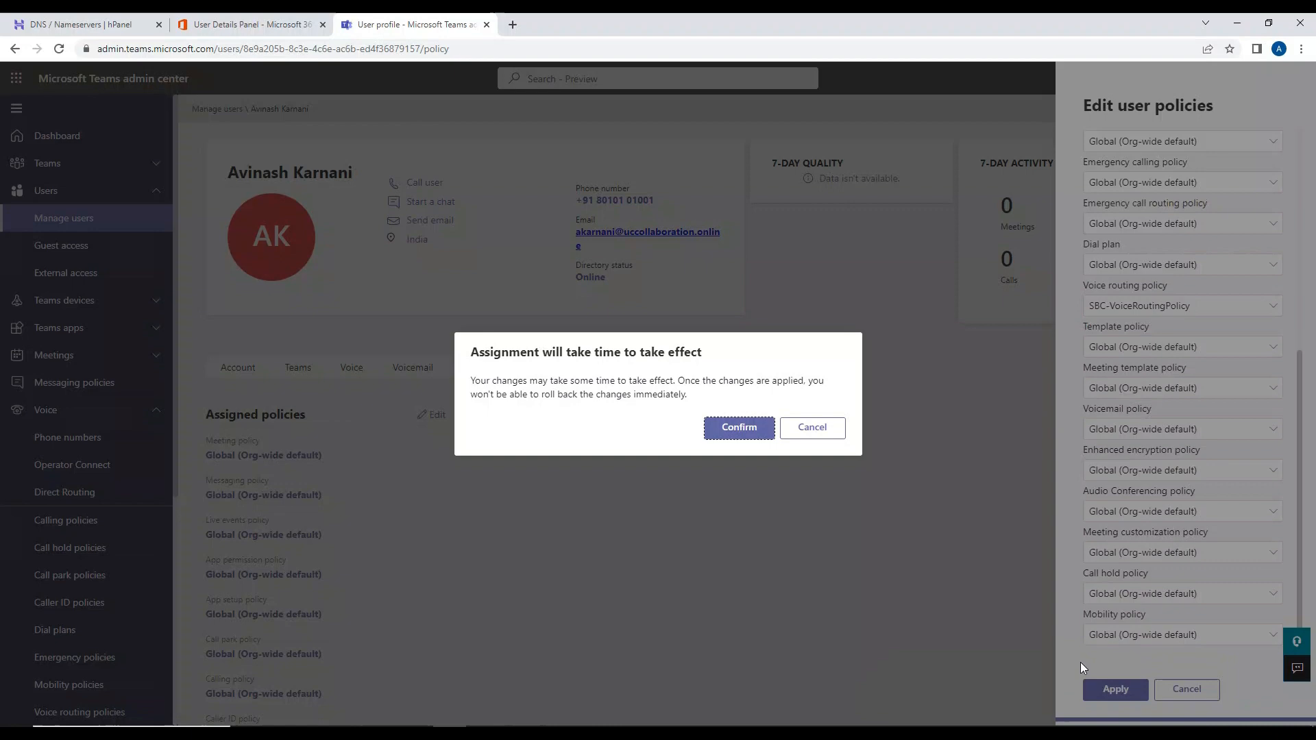
click(737, 427)
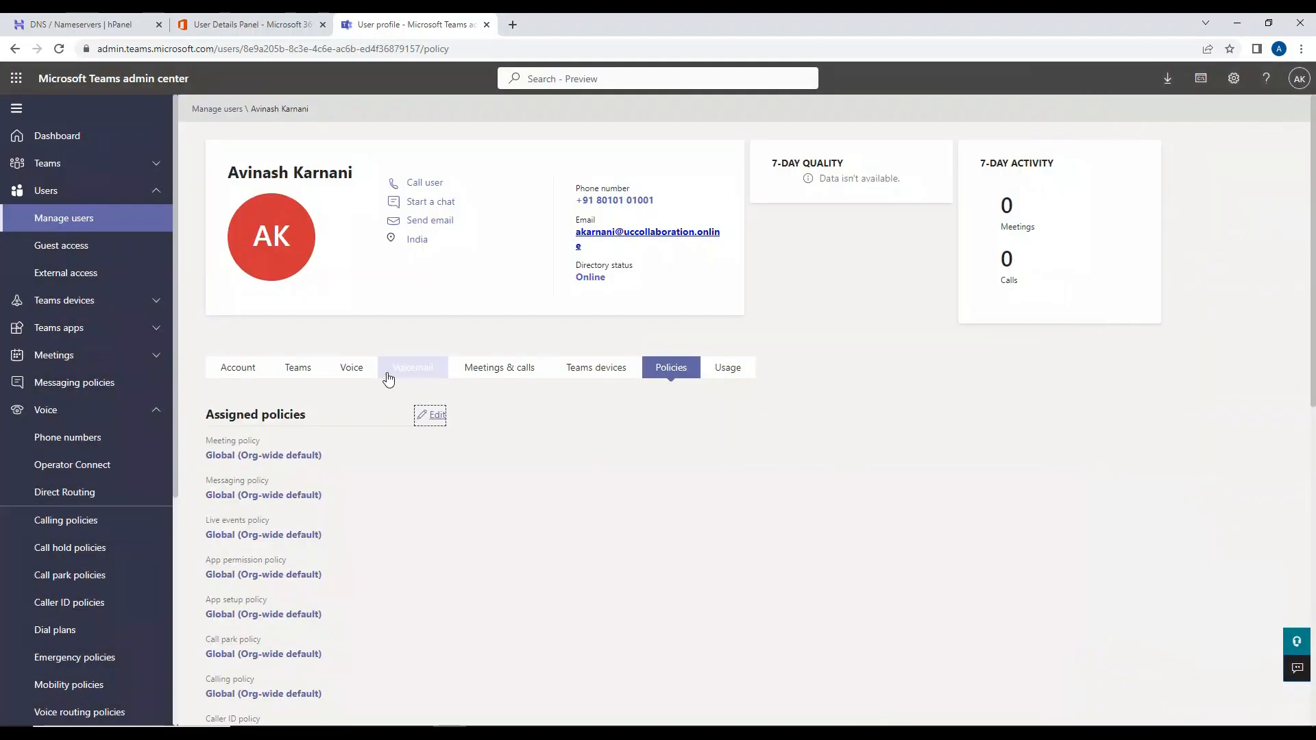
- Sign out of the Teams desktop client
click(238, 367)
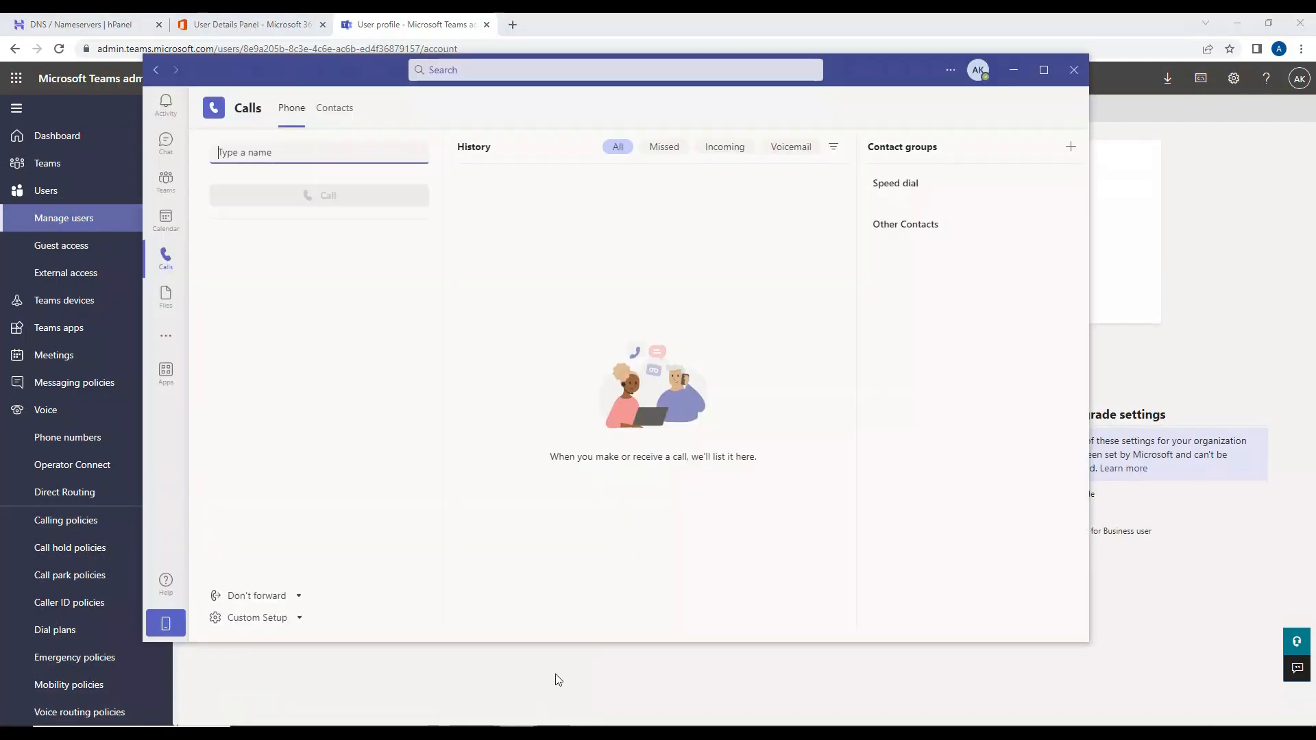
click(977, 70)
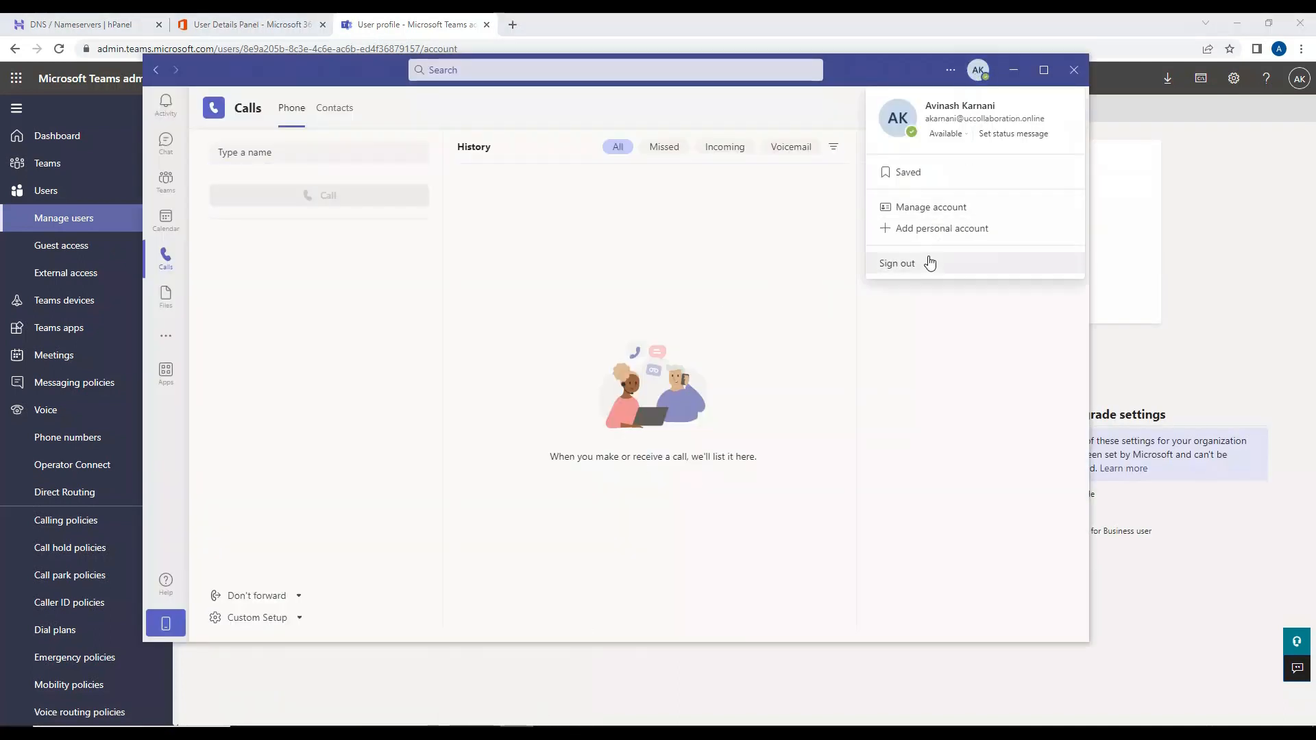
click(897, 262)
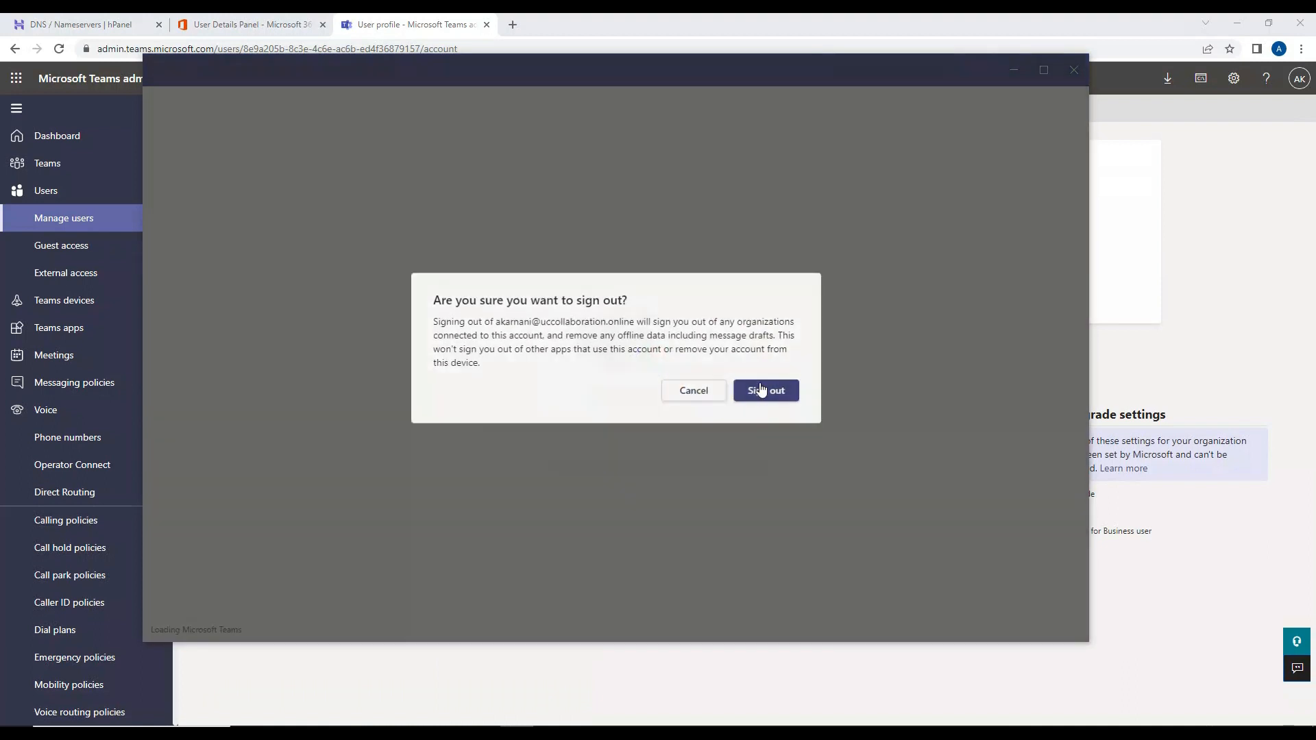
click(765, 390)
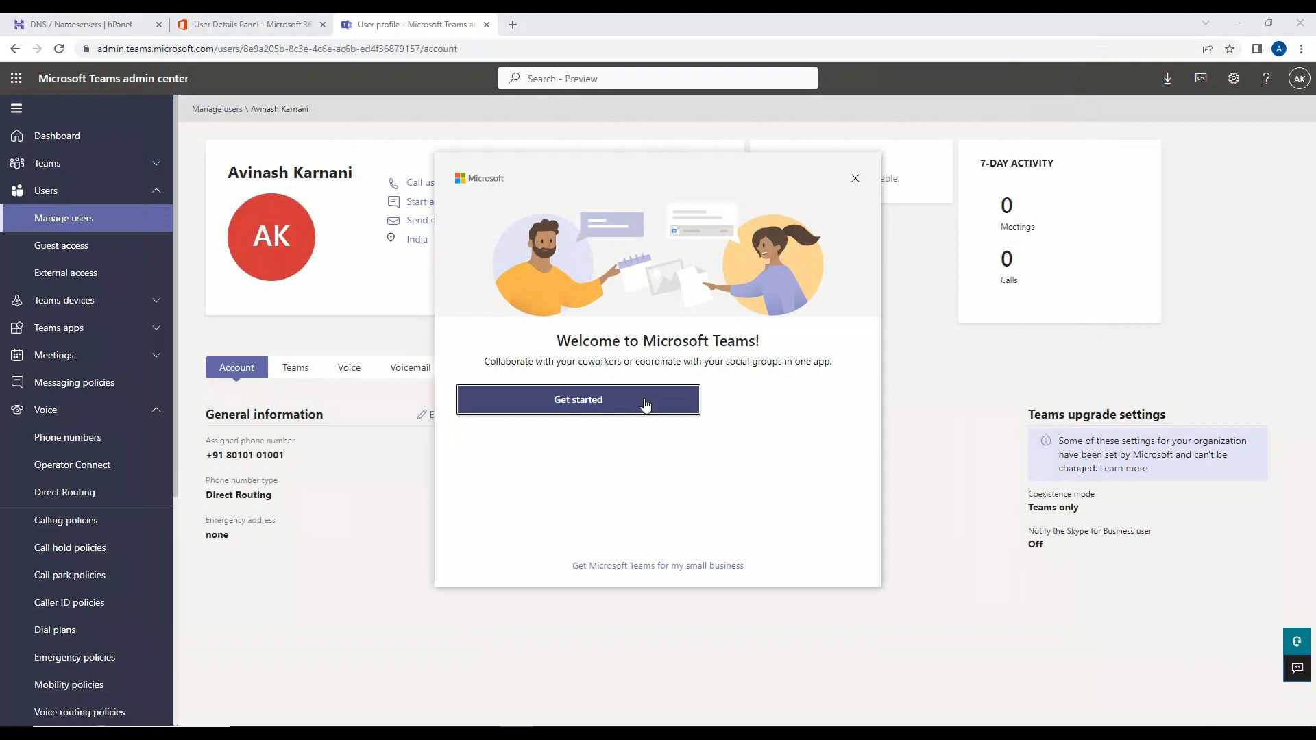
click(577, 399)
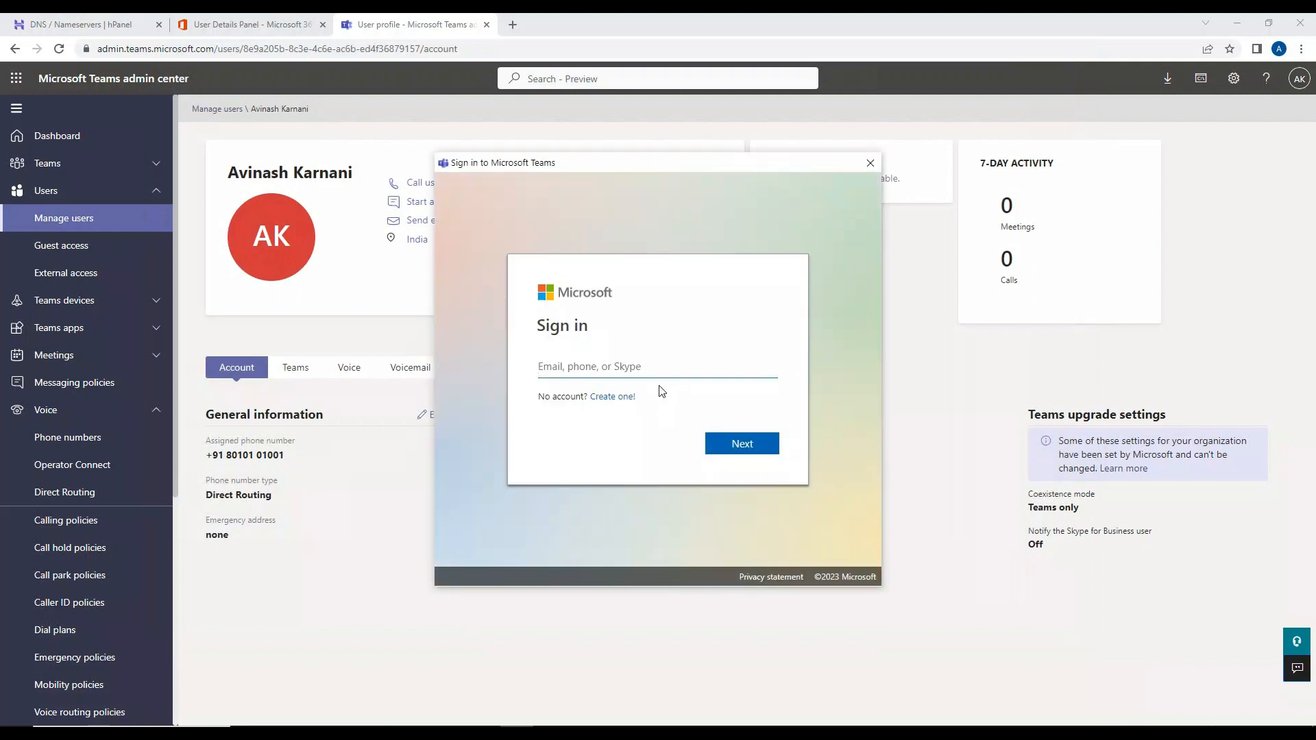
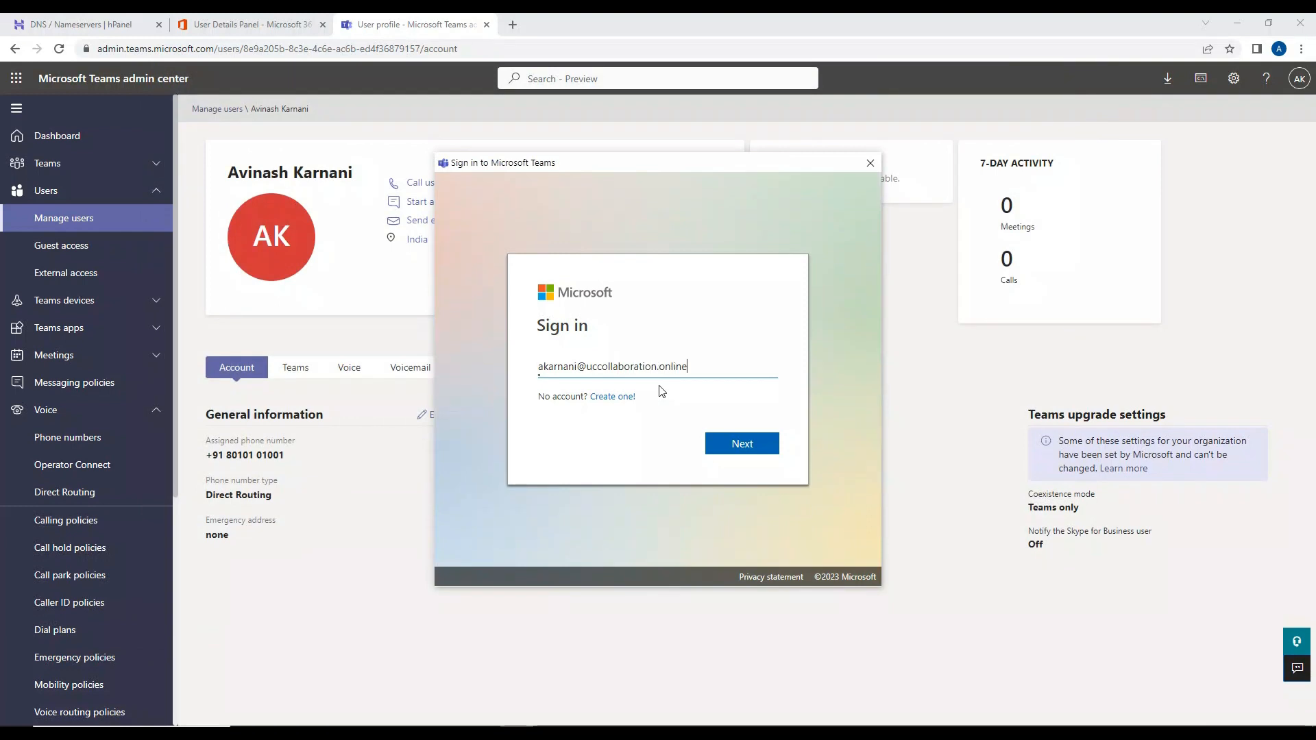
click(741, 444)
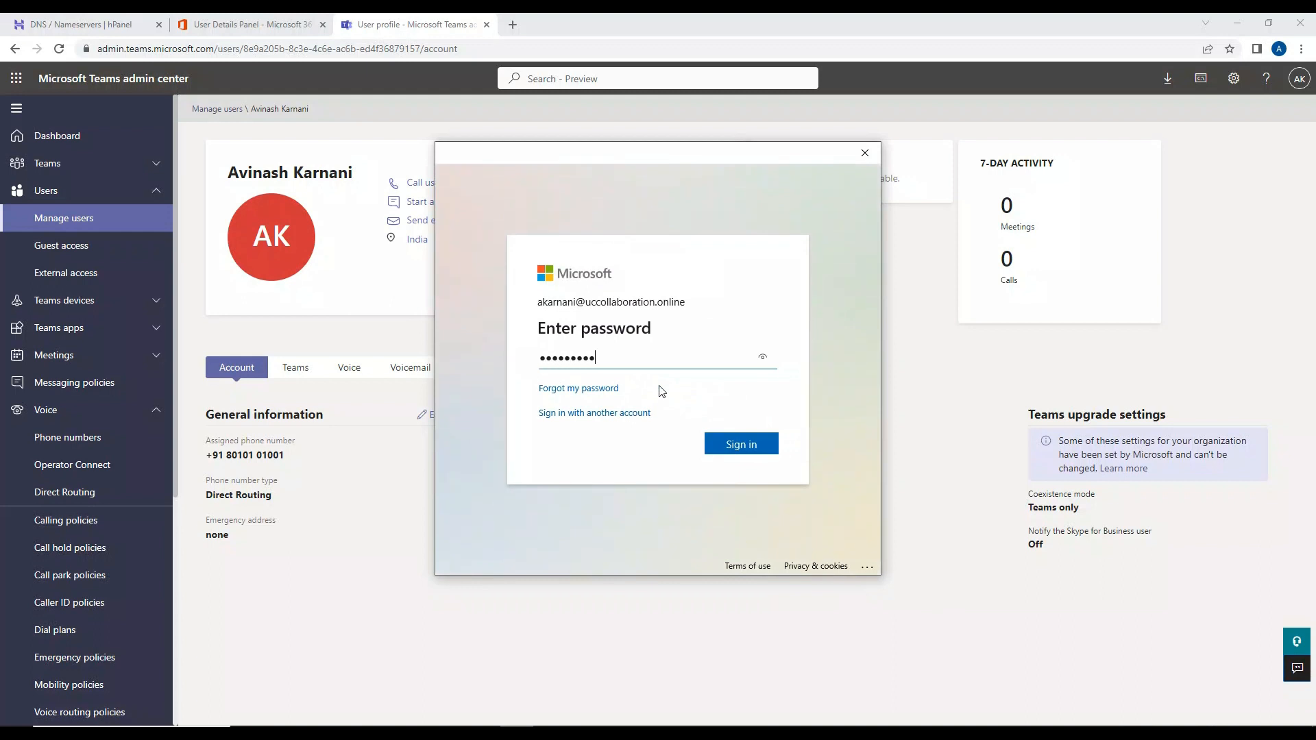
click(740, 443)
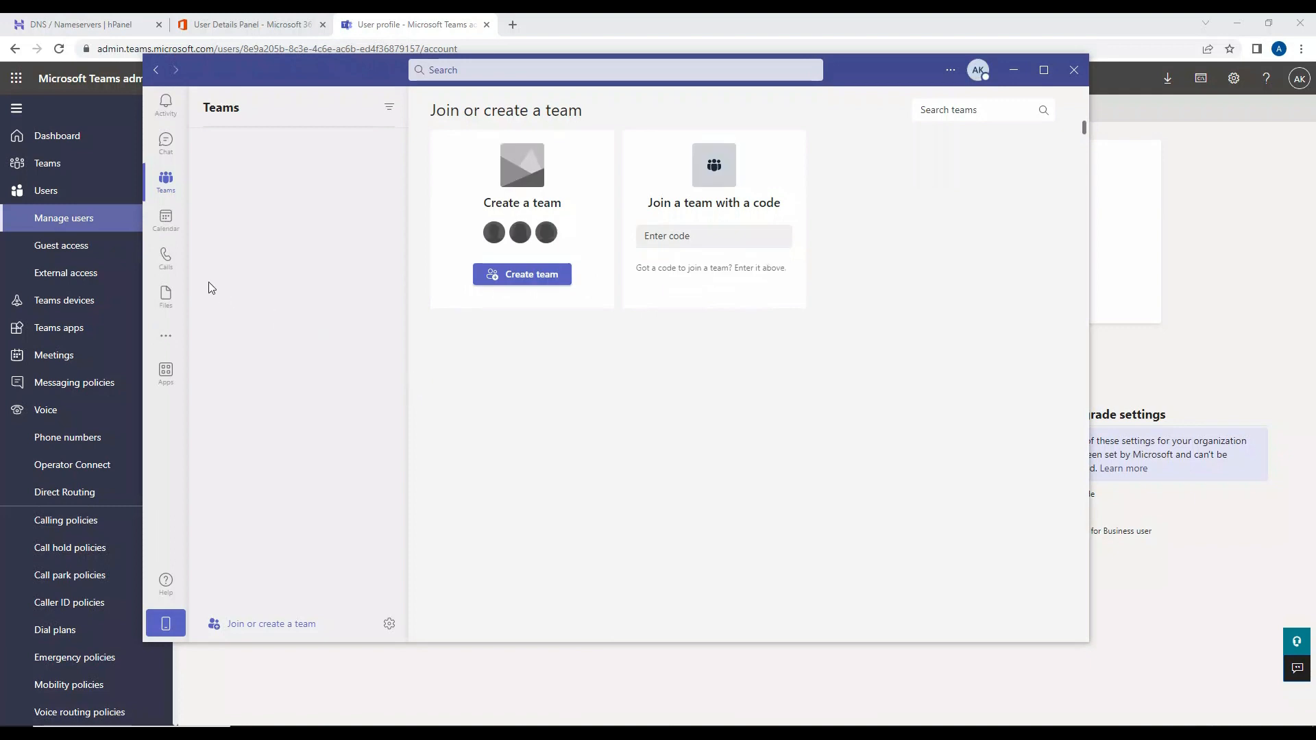
click(165, 255)
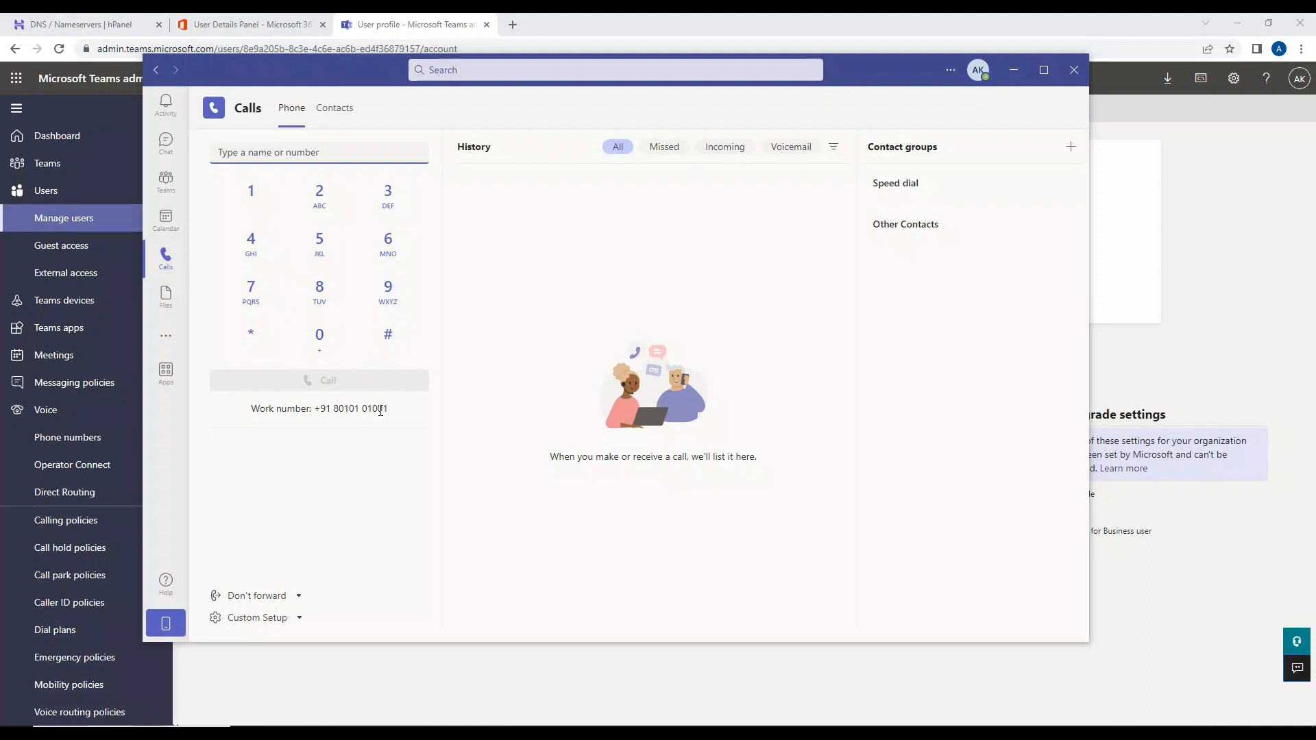
double_click(352, 408)
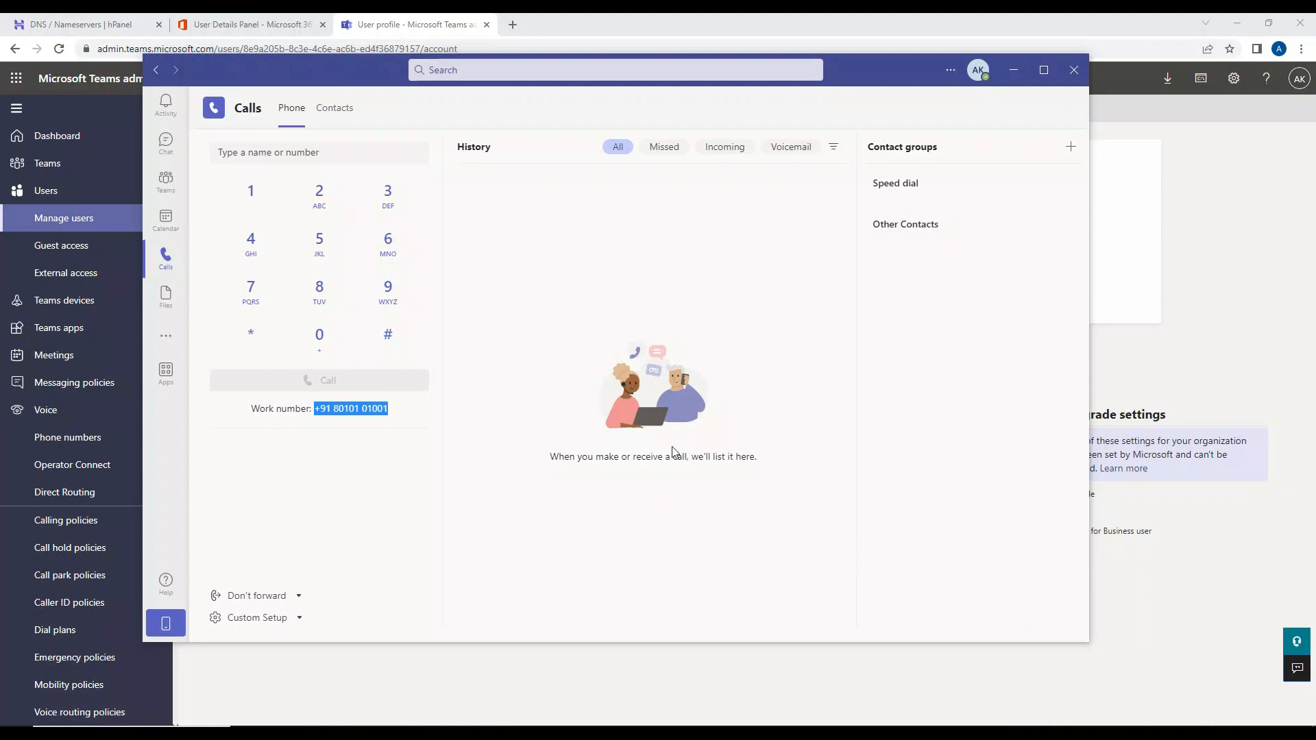
mouse_move(628, 441)
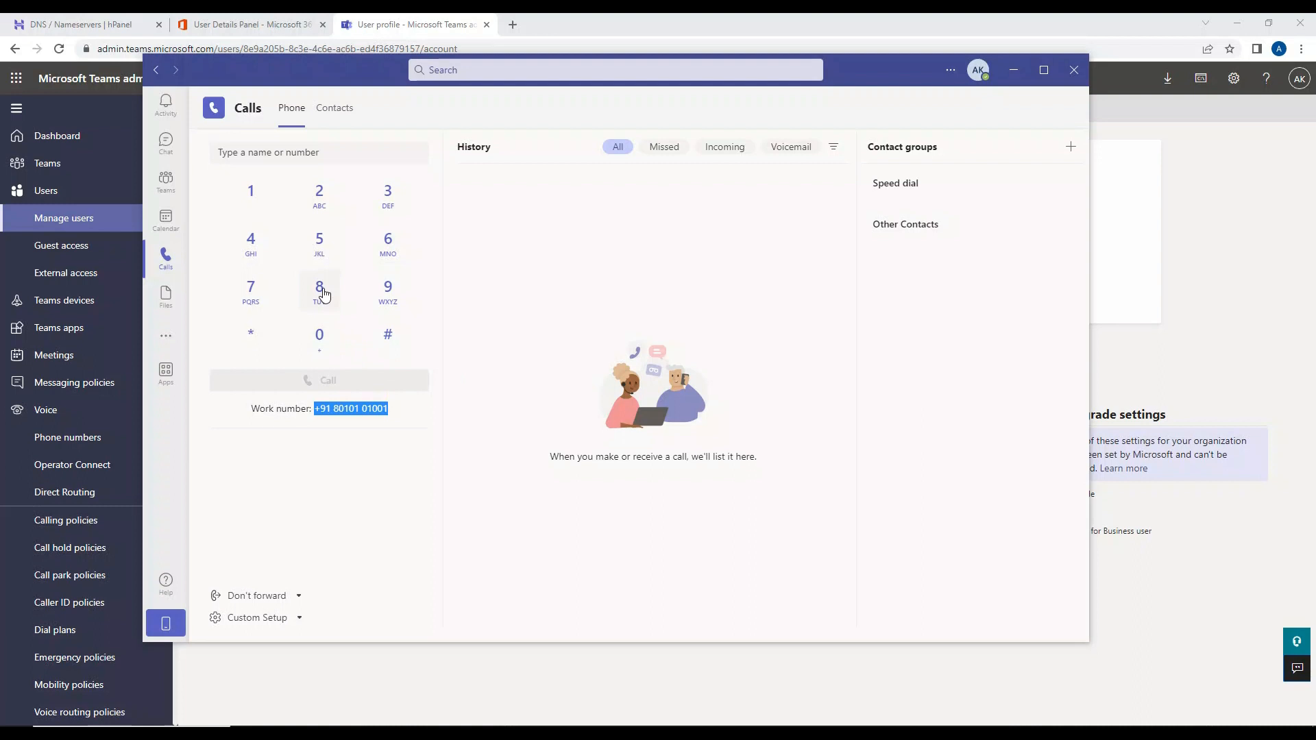
mouse_move(333, 294)
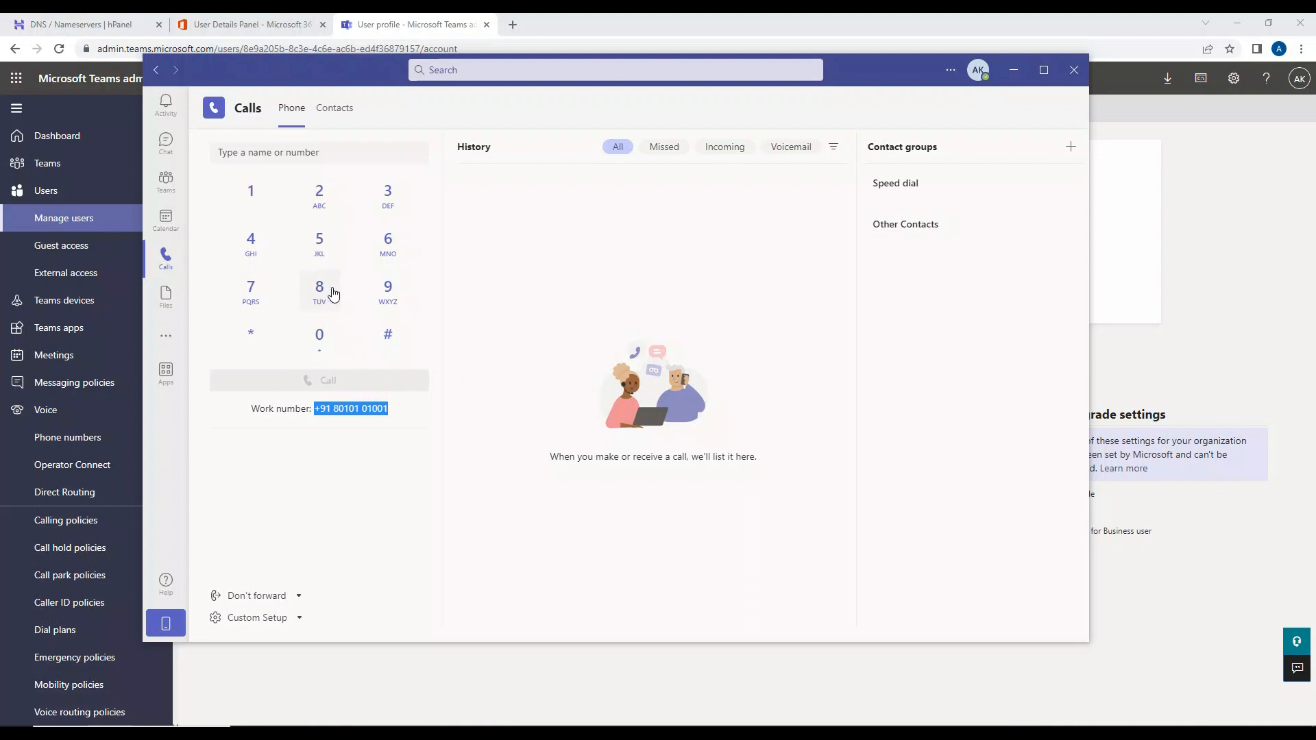
mouse_move(296, 173)
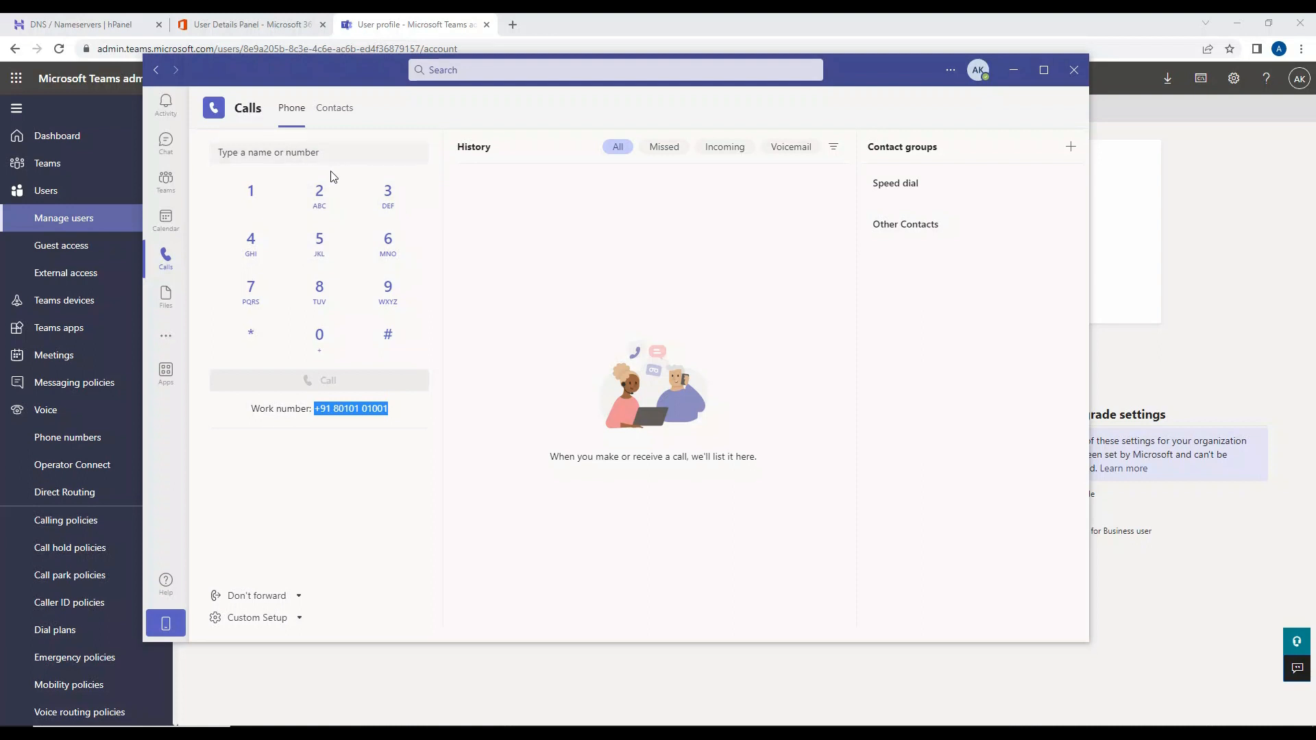
mouse_move(506, 277)
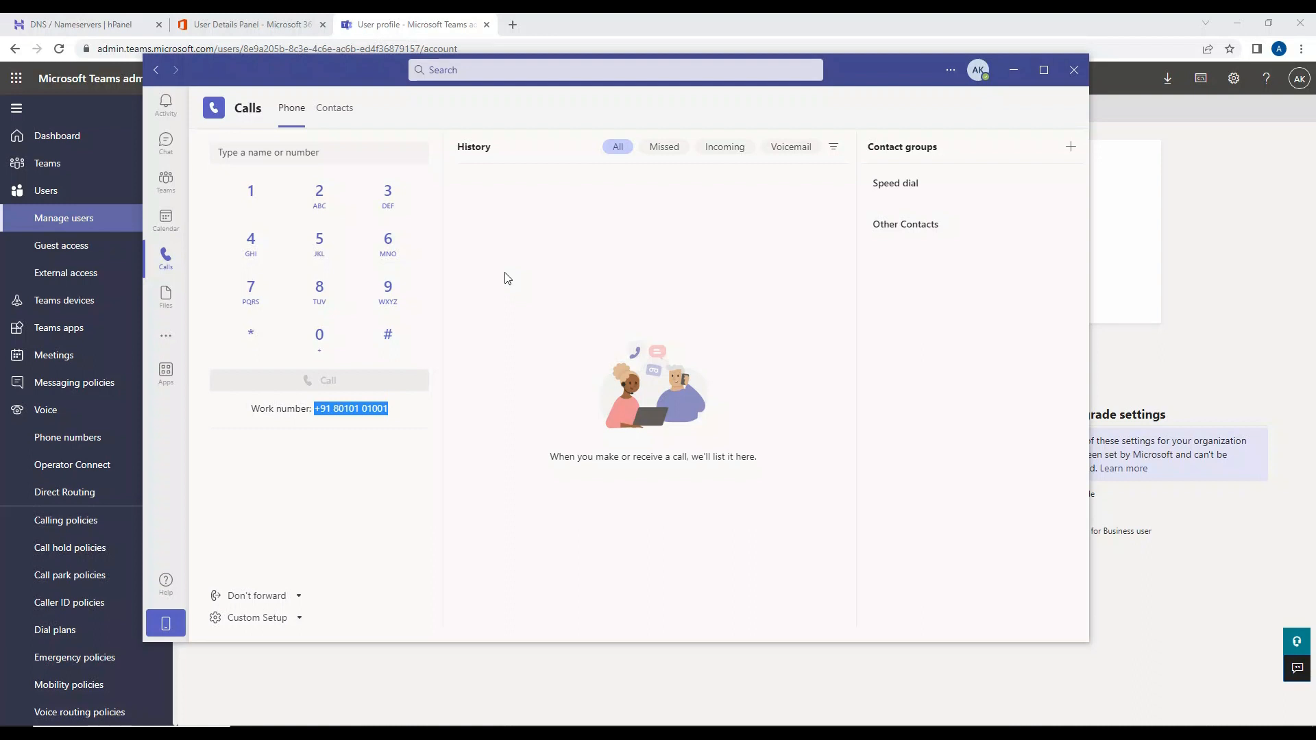
mouse_move(504, 279)
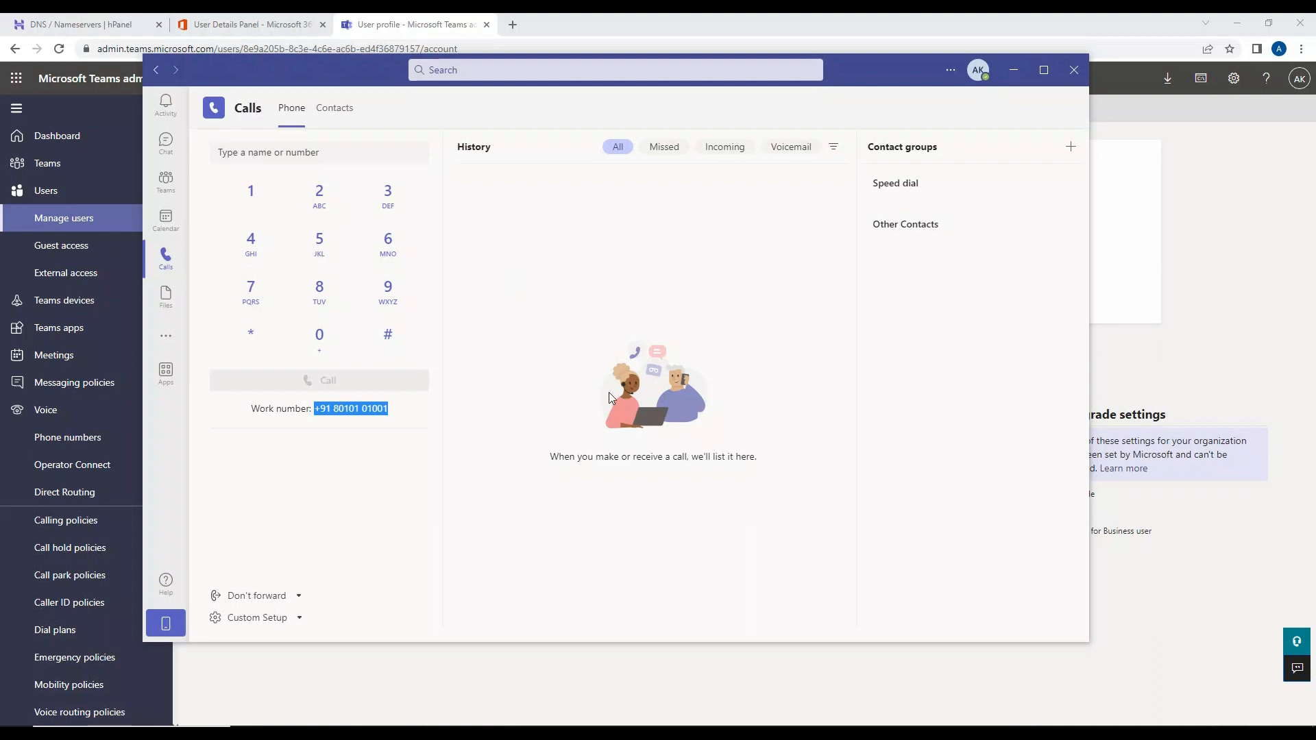
mouse_move(572, 358)
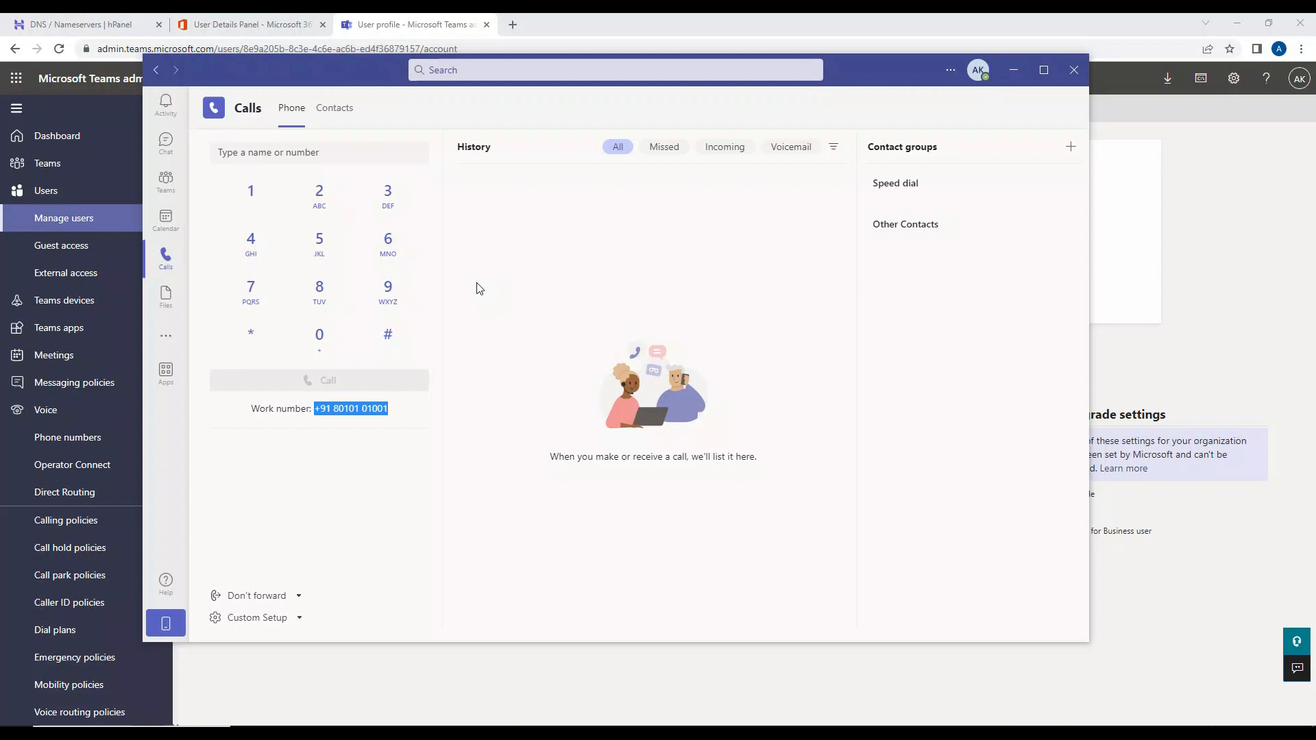
mouse_move(425, 318)
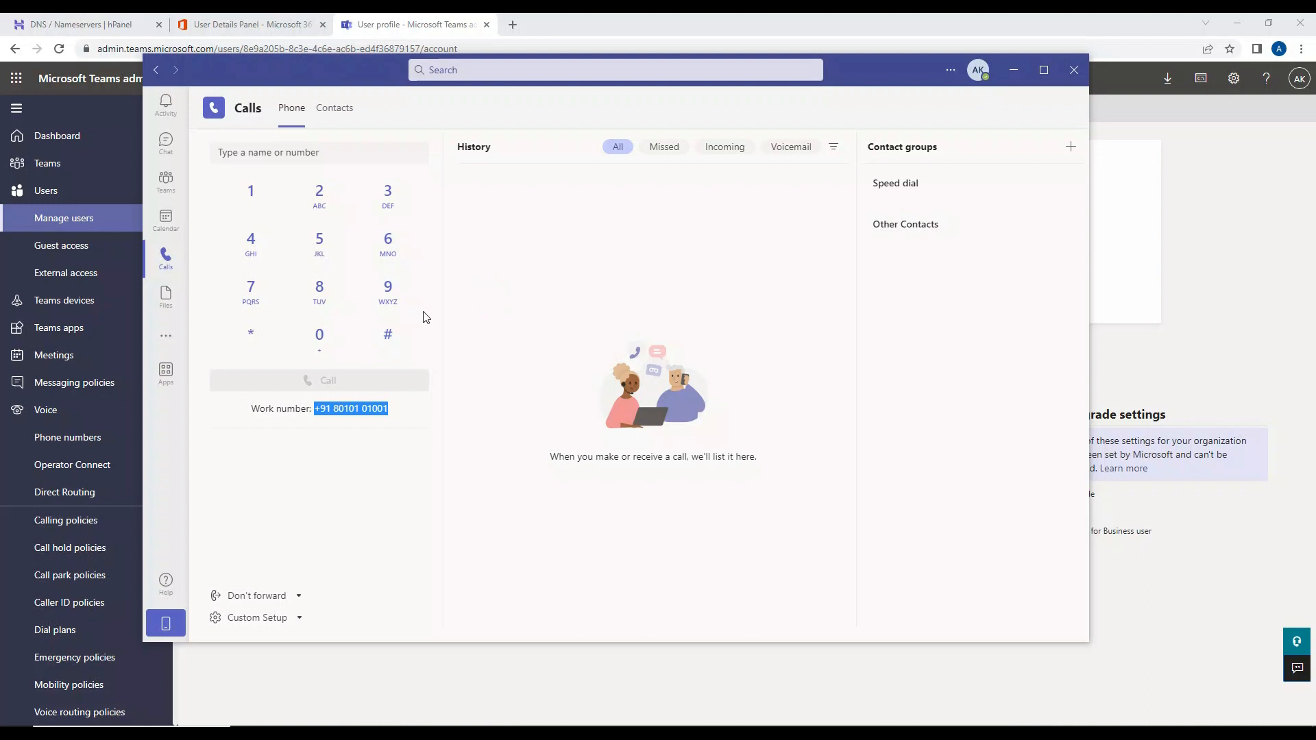
mouse_move(564, 449)
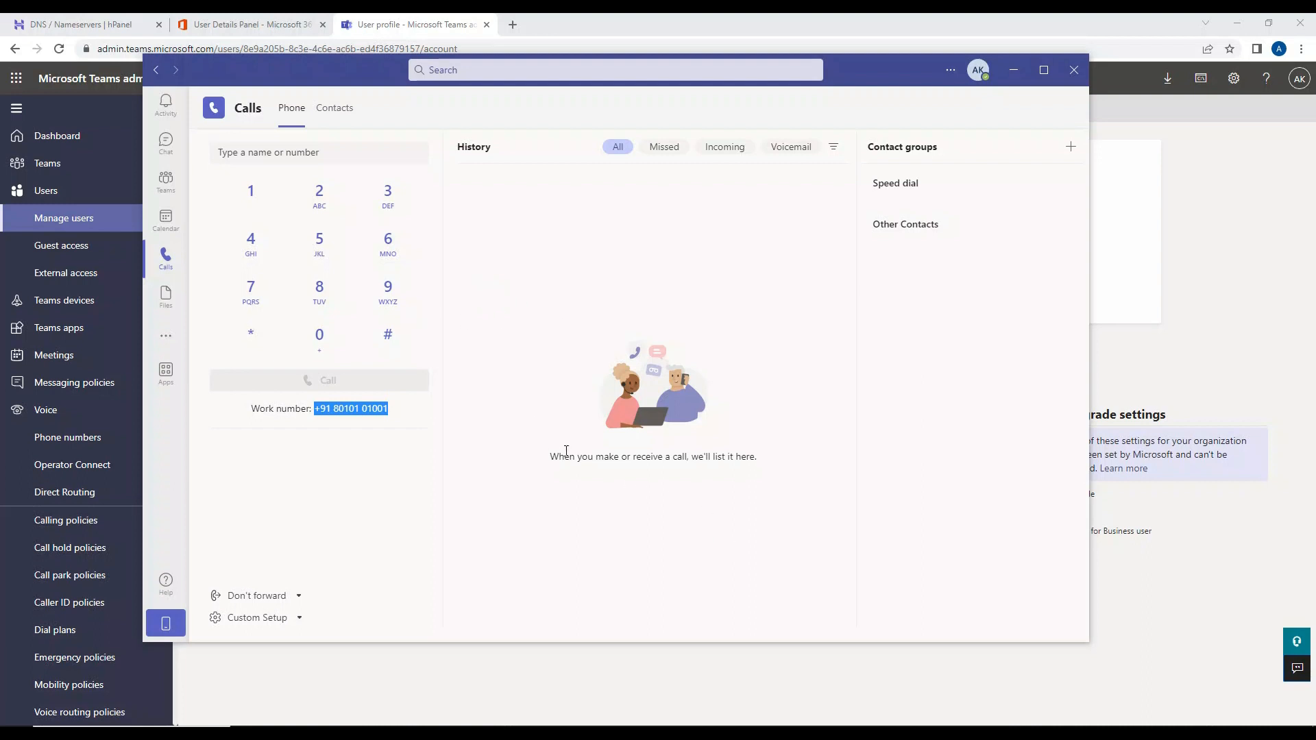
mouse_move(1096, 680)
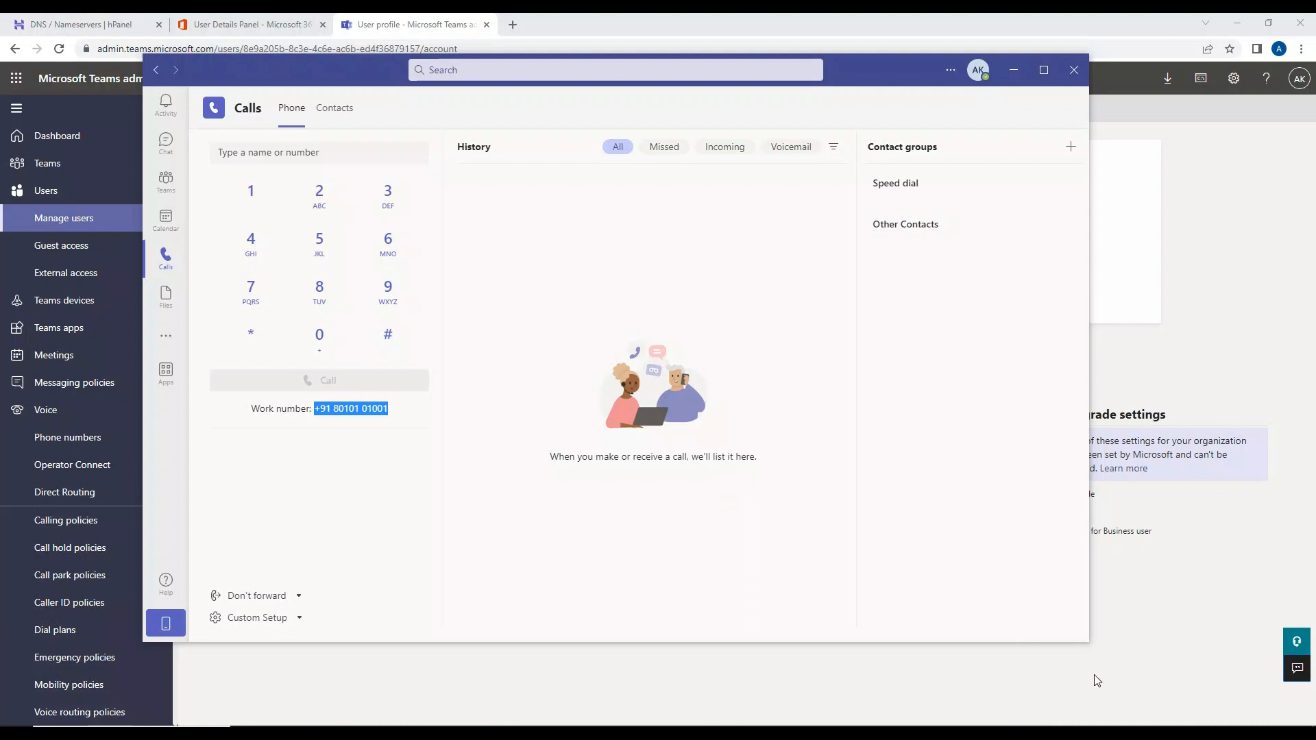